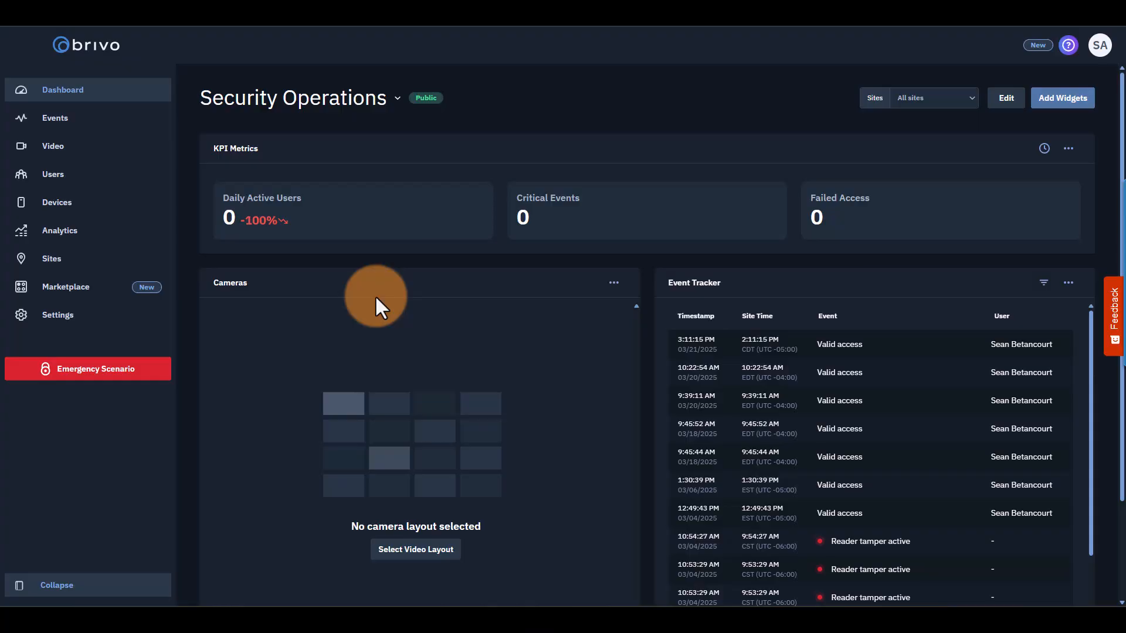
Go to the Groups page under Users, listing Staff and Visitors.
click(53, 173)
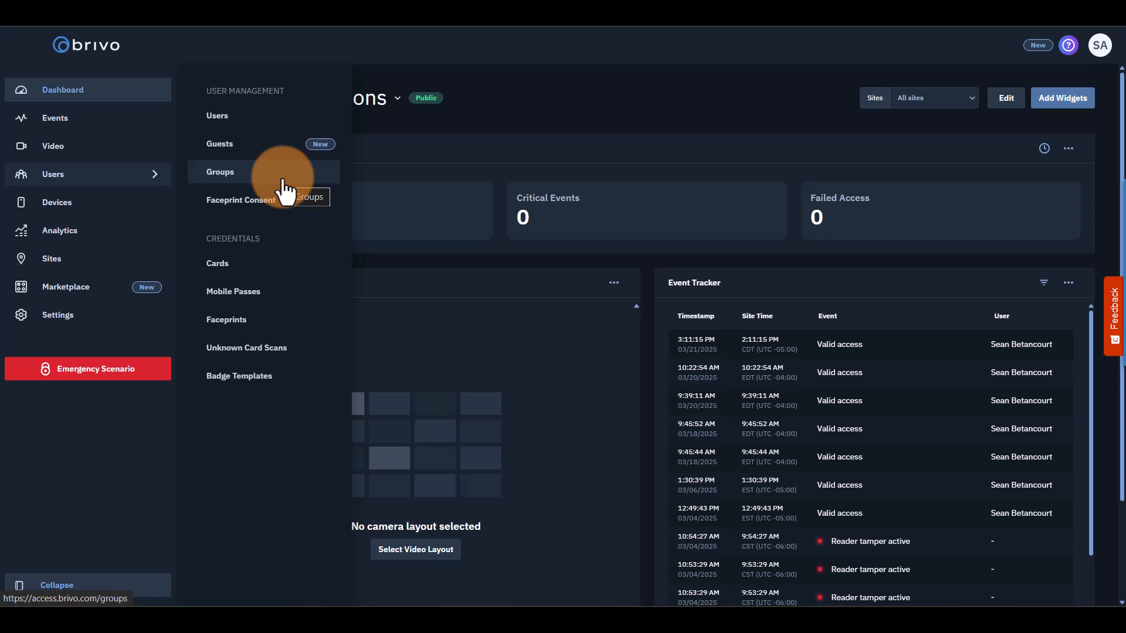
click(221, 171)
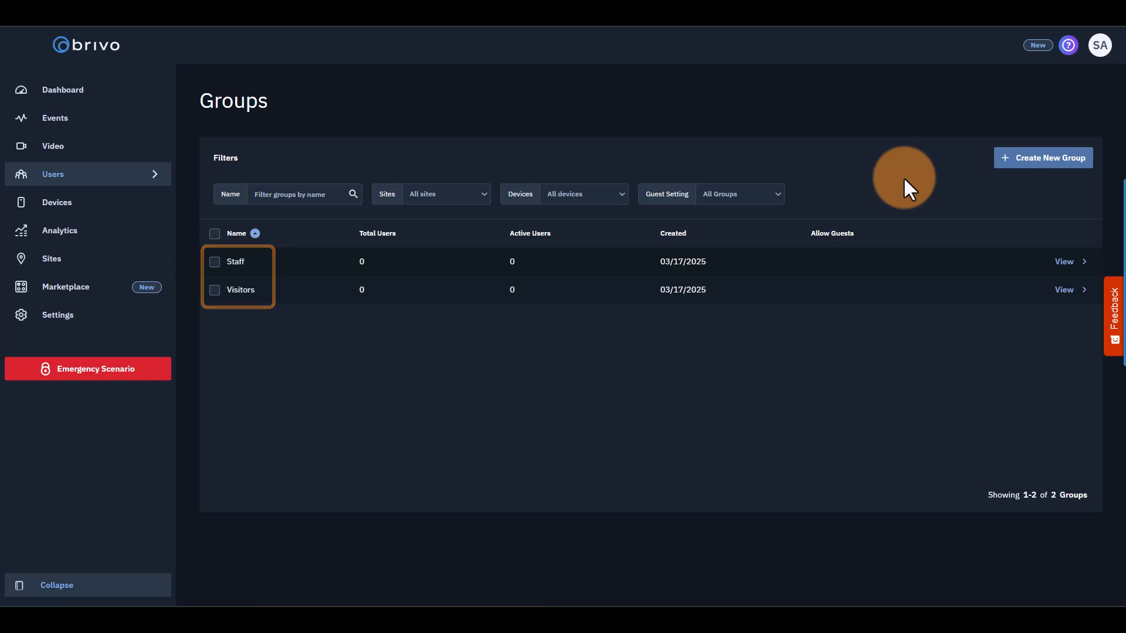
mouse_move(1038, 164)
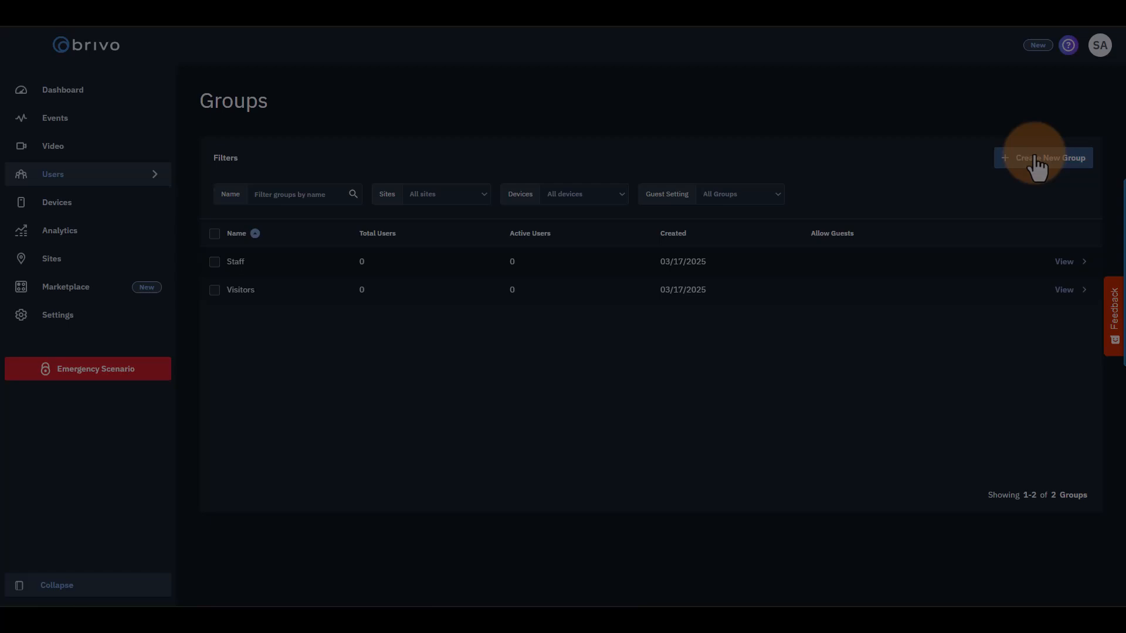
Create a new group named 'Cleaning Crew - Bethesda'.
click(1050, 157)
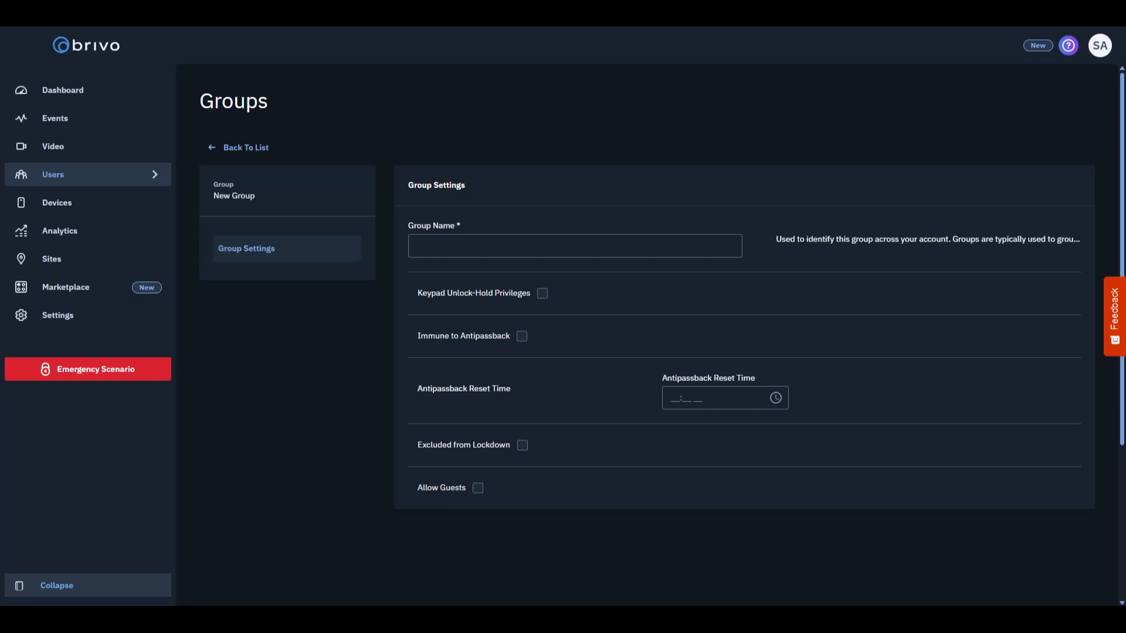
text(Cleaning Crew - Bethesda)
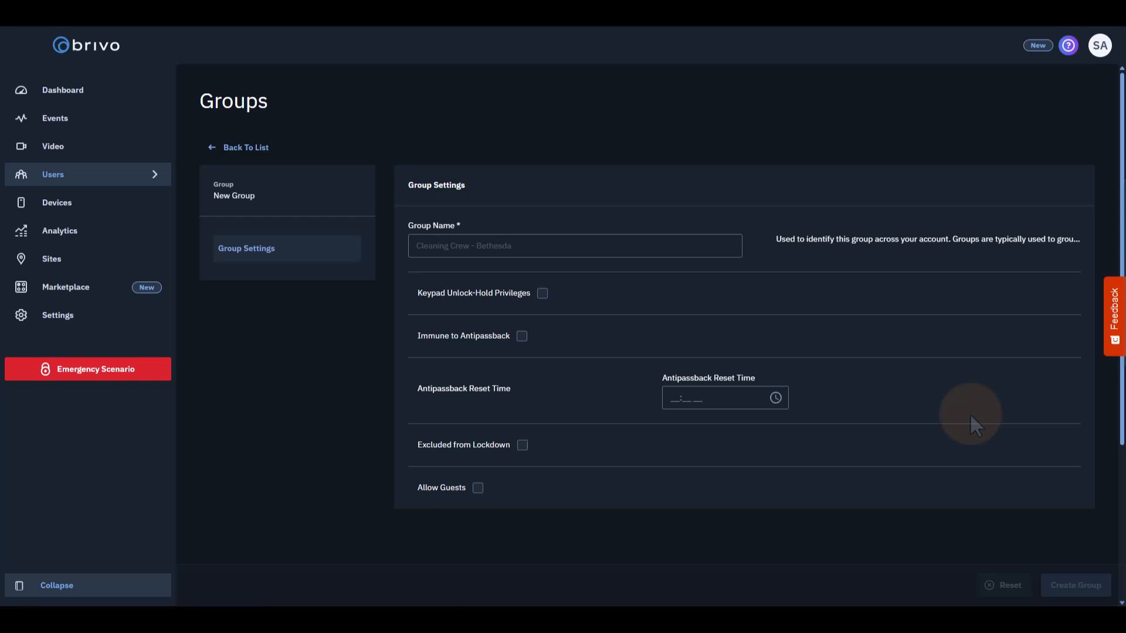
text(Cleaning Crew - Bethesda)
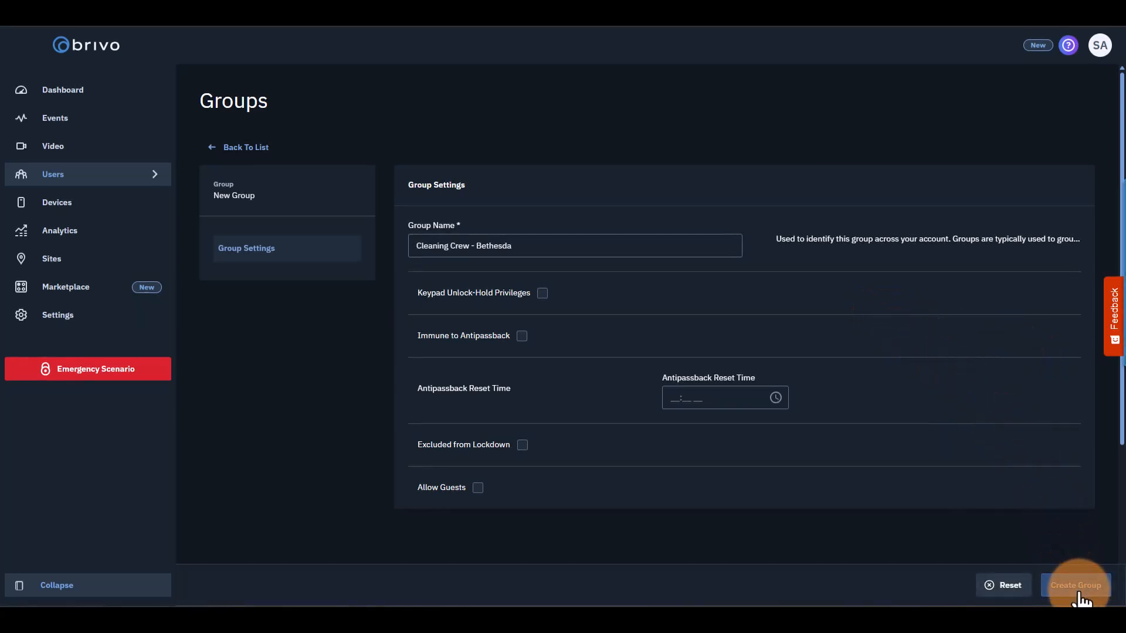
click(1075, 585)
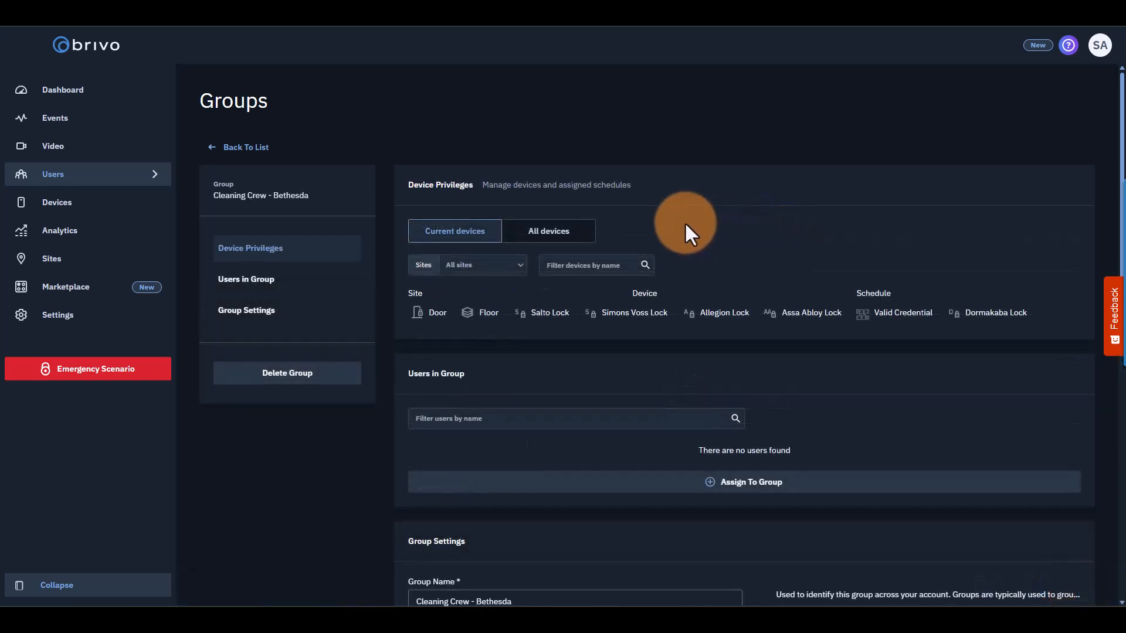
Filter all devices to 4111 - Bethesda HQ, grant Always Access on the Side Door, and save.
click(548, 231)
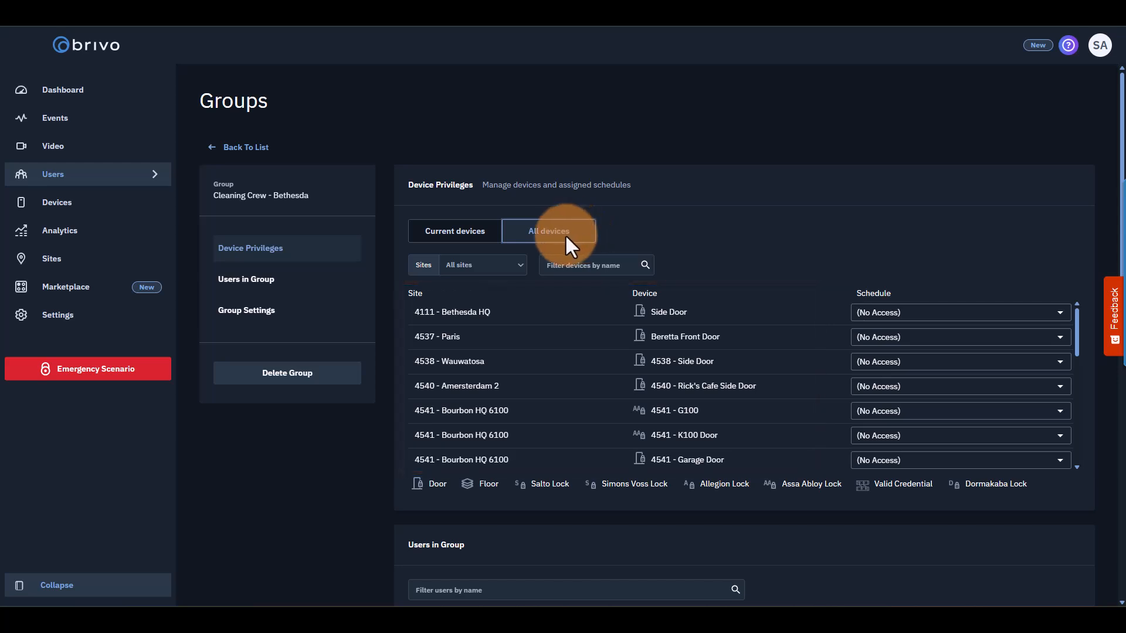
click(483, 265)
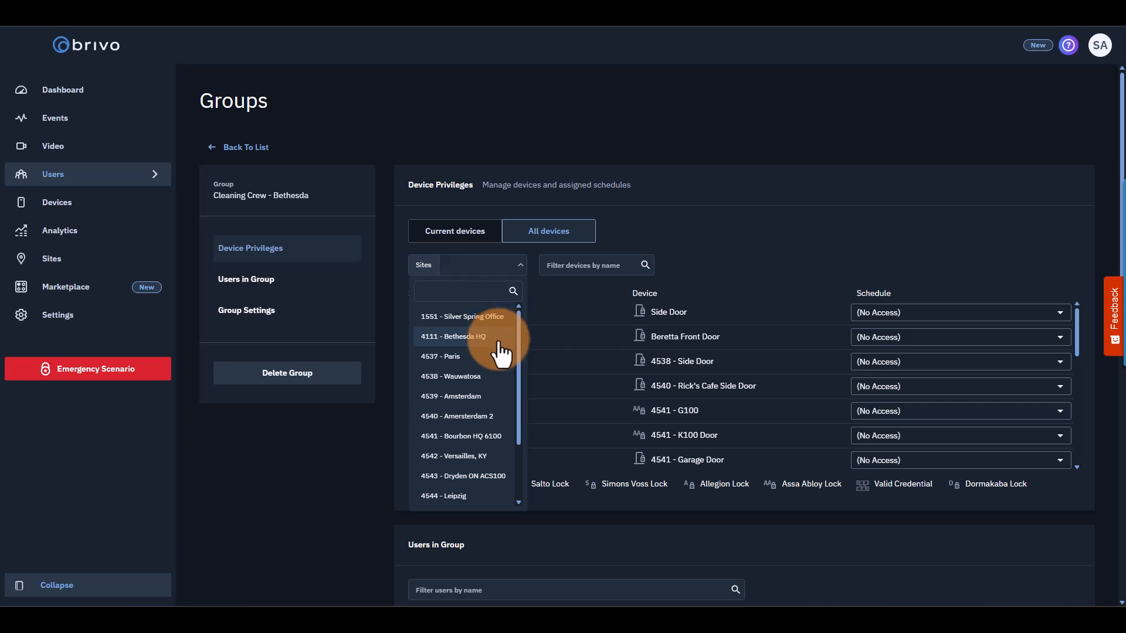
click(453, 336)
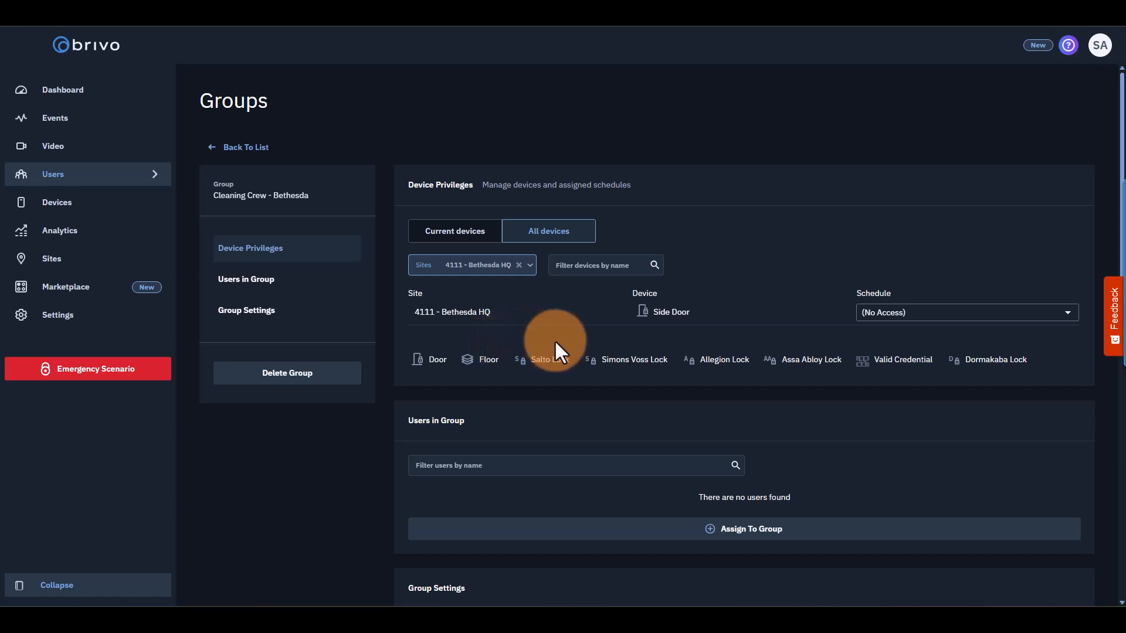
mouse_move(983, 320)
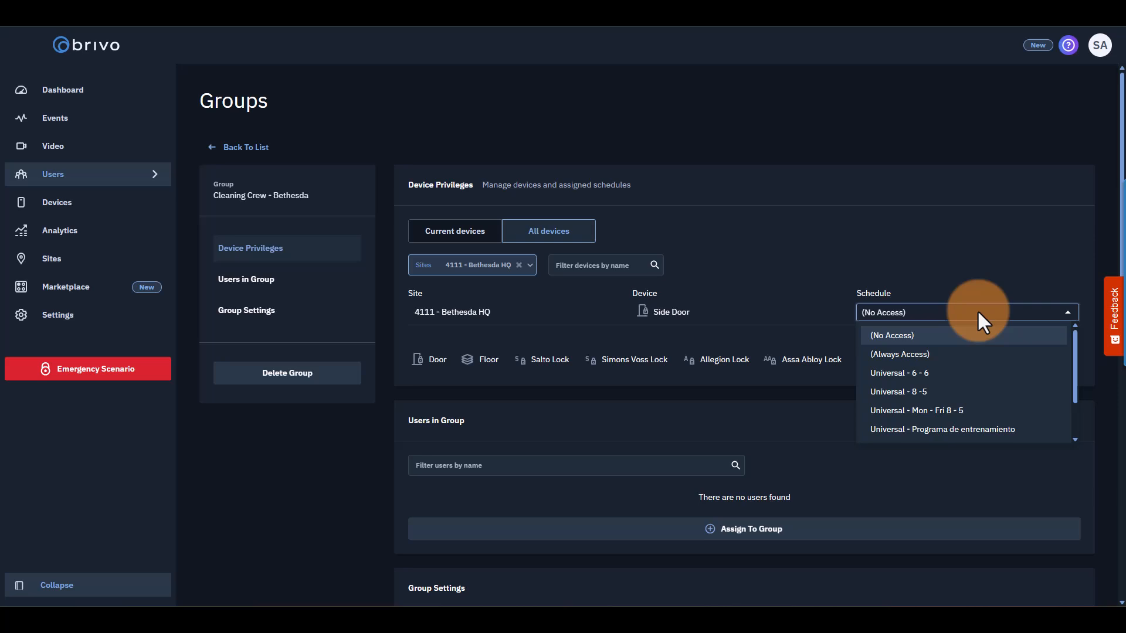
mouse_move(959, 359)
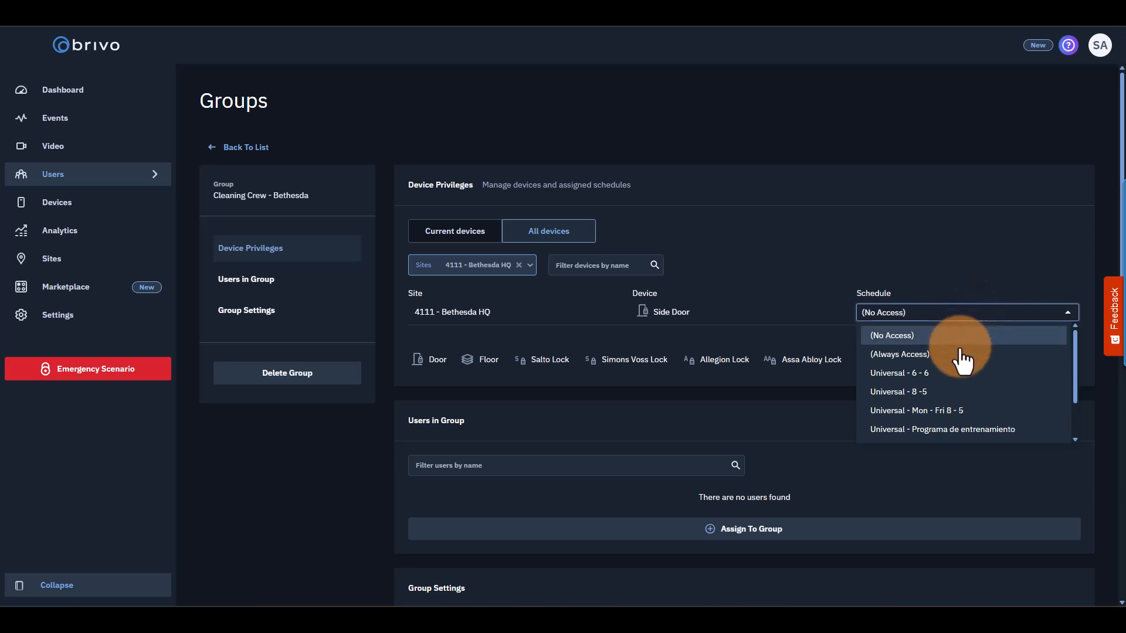
click(899, 354)
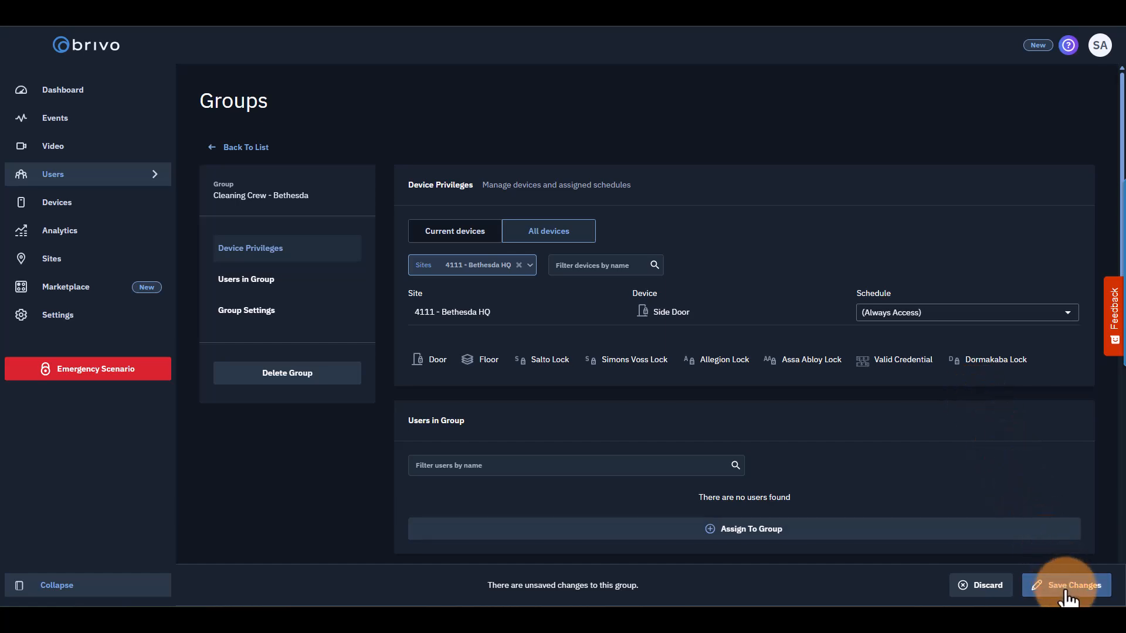
click(1074, 585)
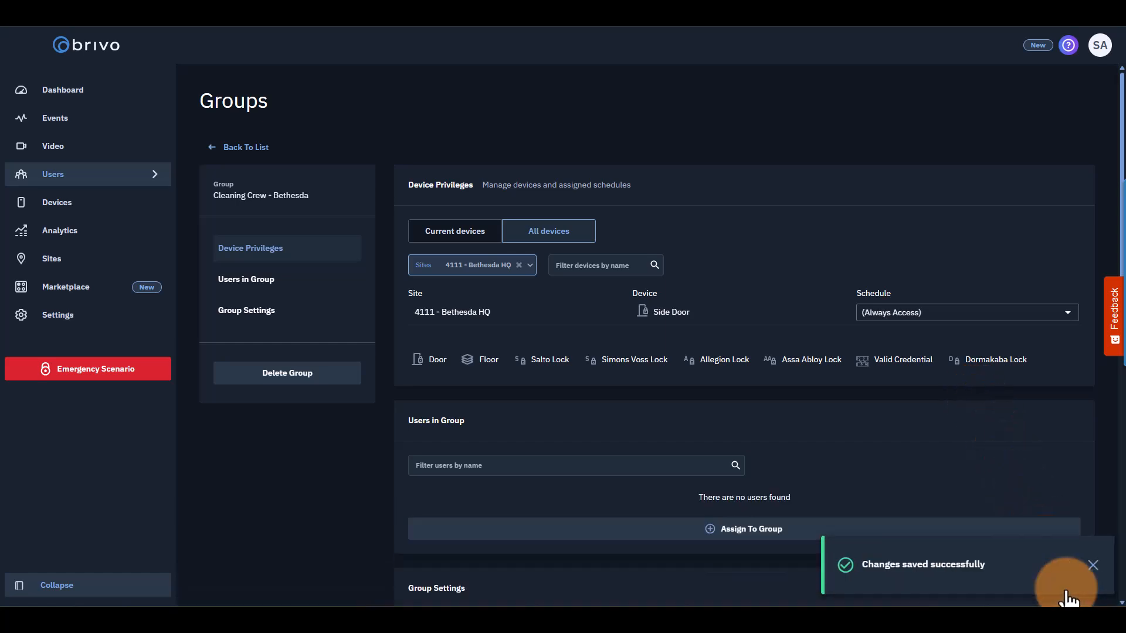
click(64, 89)
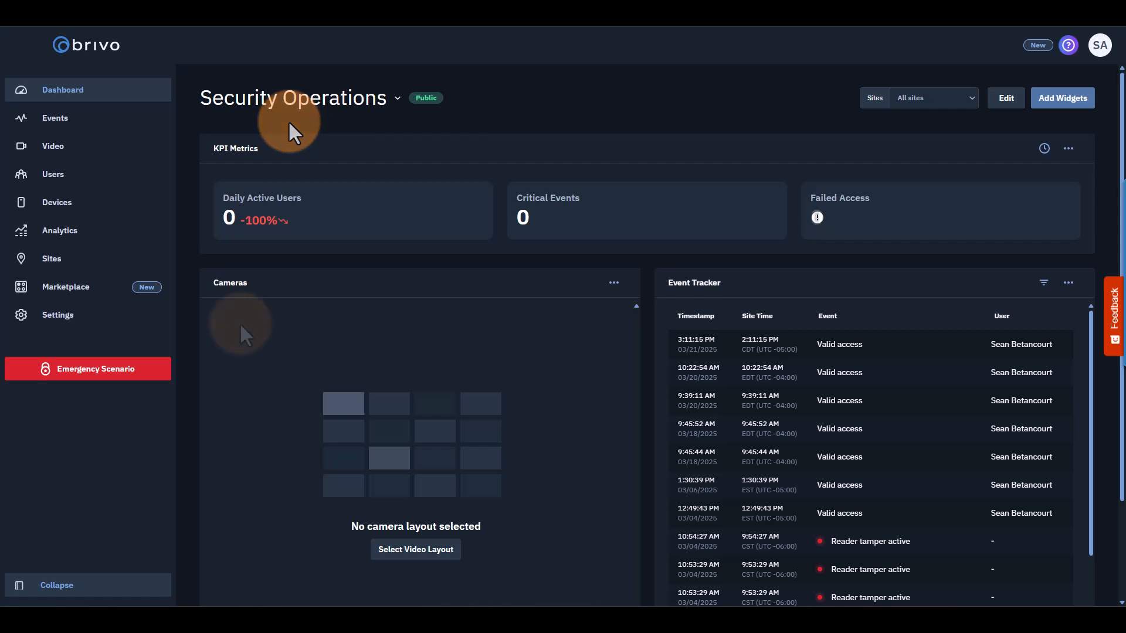
mouse_move(242, 338)
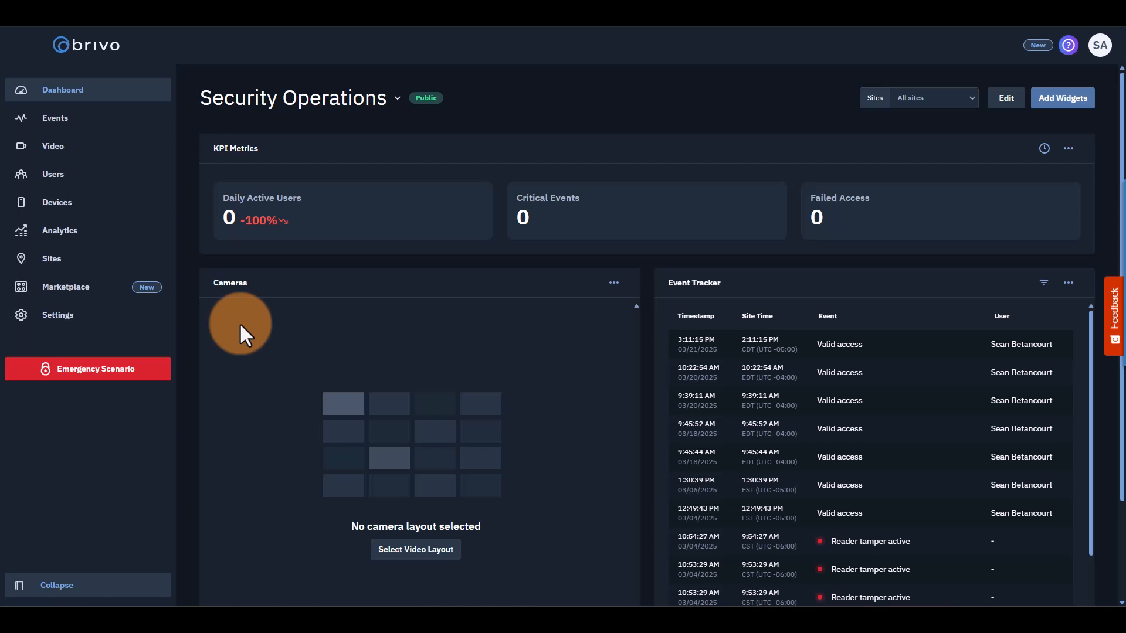
Go to the Schedules page under Settings.
click(58, 314)
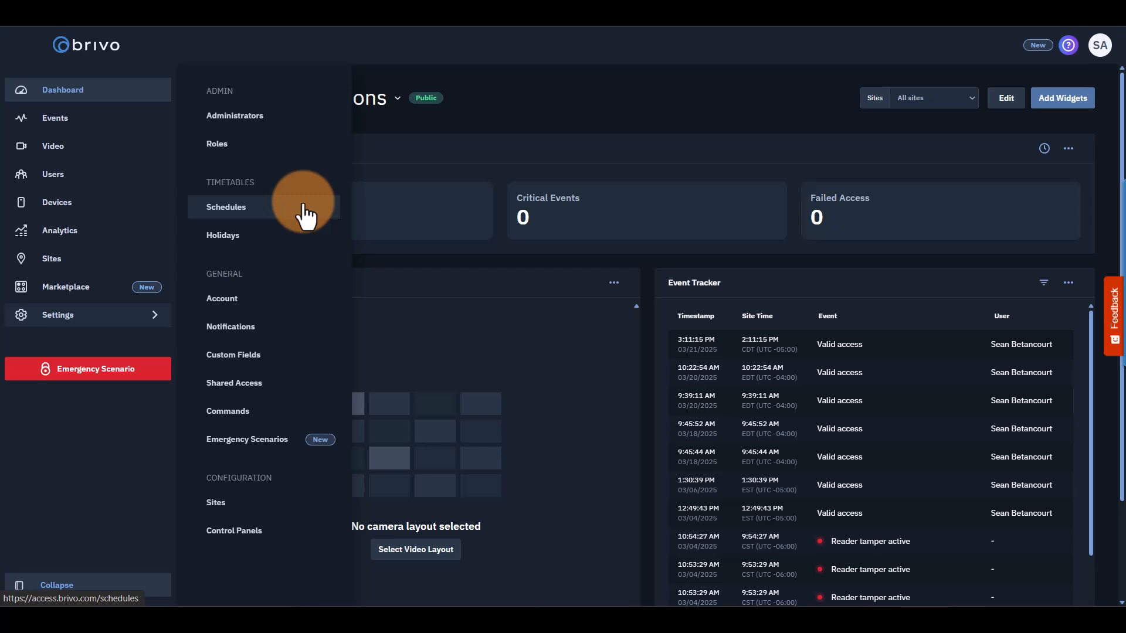
click(225, 206)
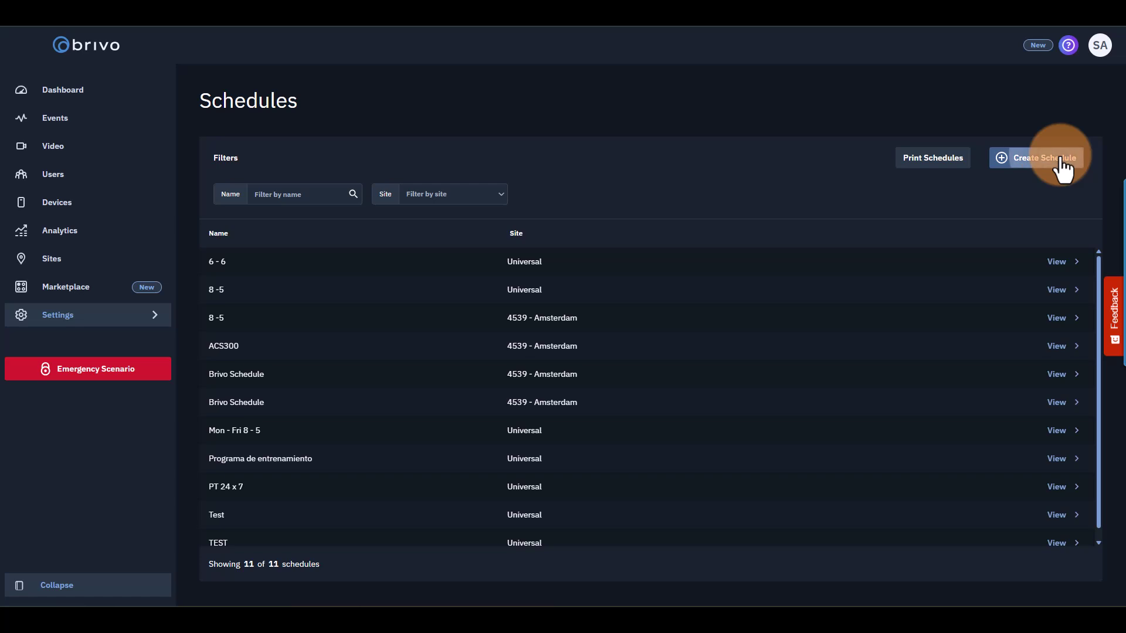
Create a Universal schedule 'Mon-Fri 8-6' with Monday–Friday 08:00 AM to 06:00 PM blocks and save it.
click(1044, 157)
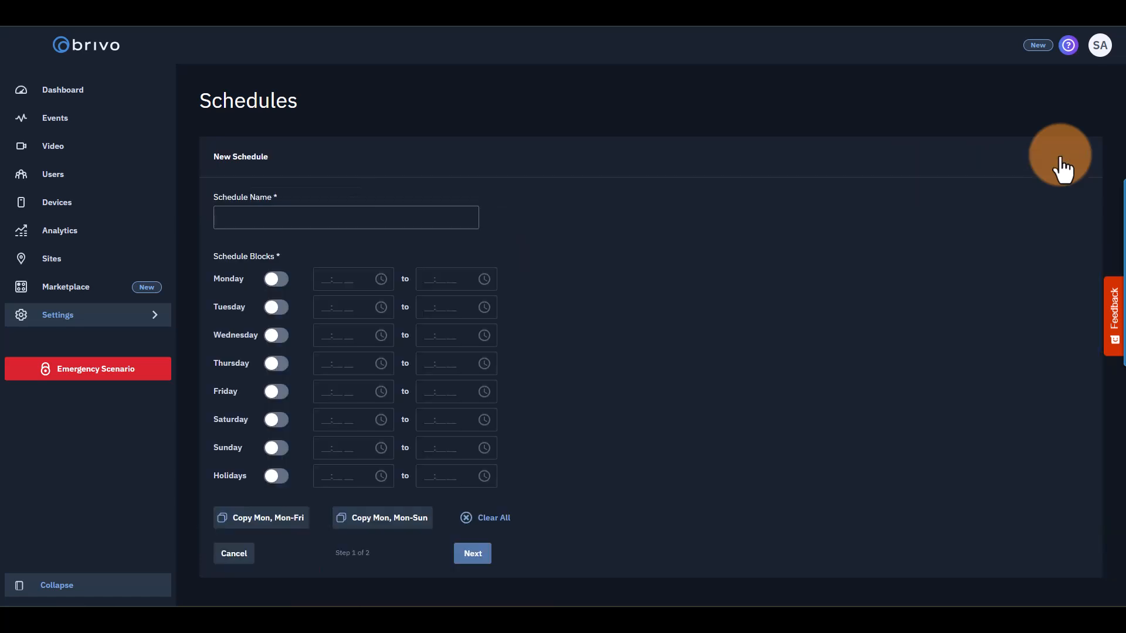
text(Mon-Fri 8-6)
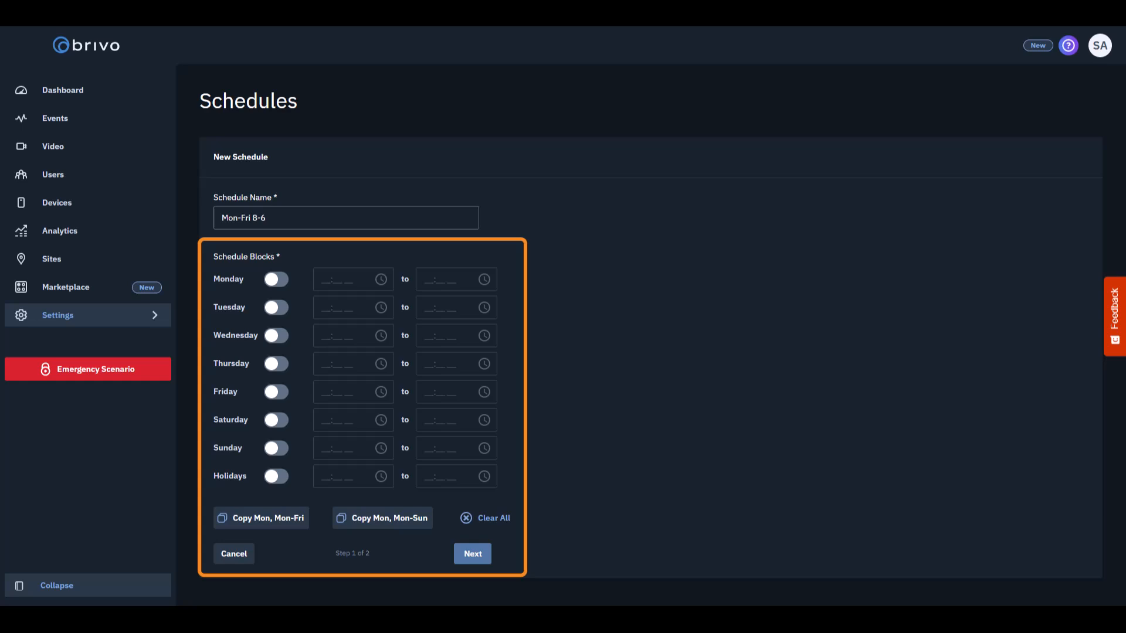
click(261, 518)
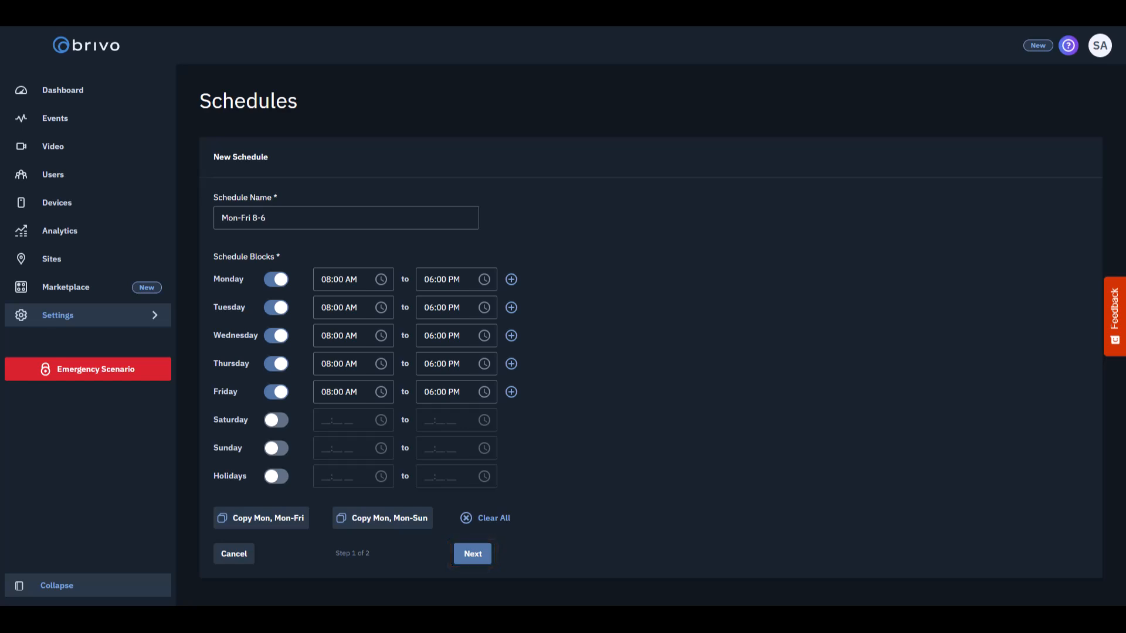
click(471, 553)
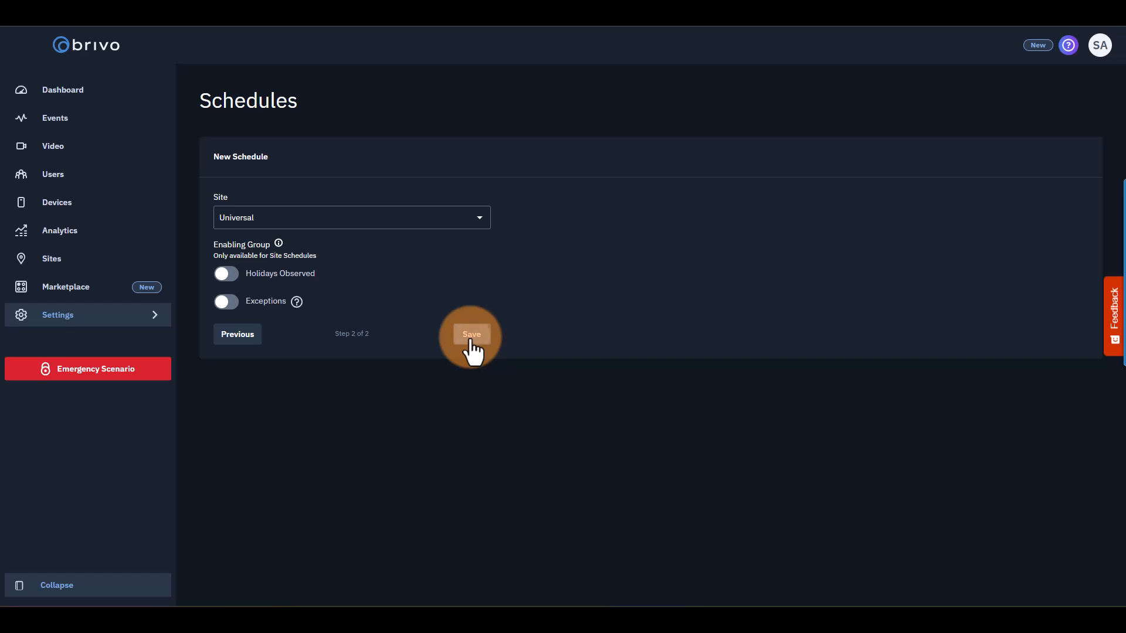
click(471, 334)
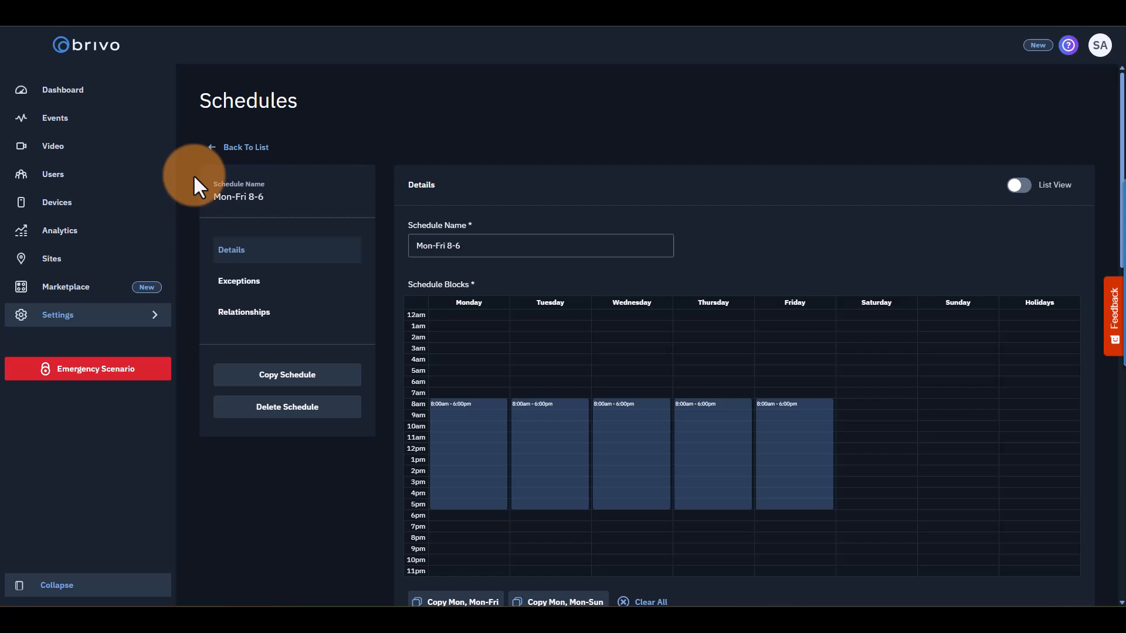
mouse_move(53, 173)
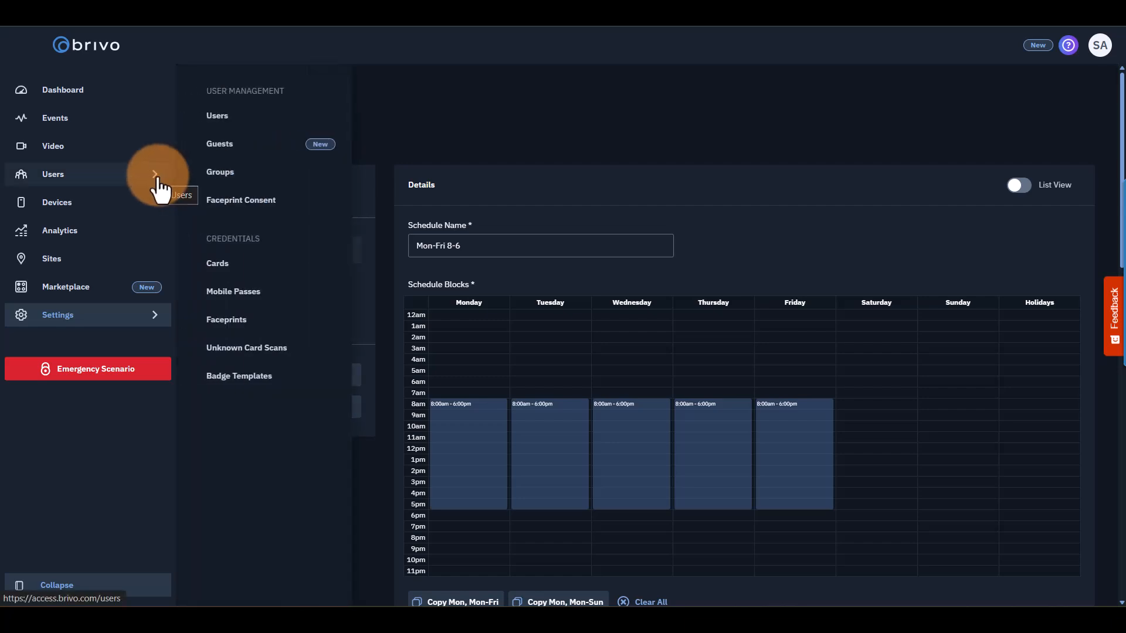
mouse_move(265, 176)
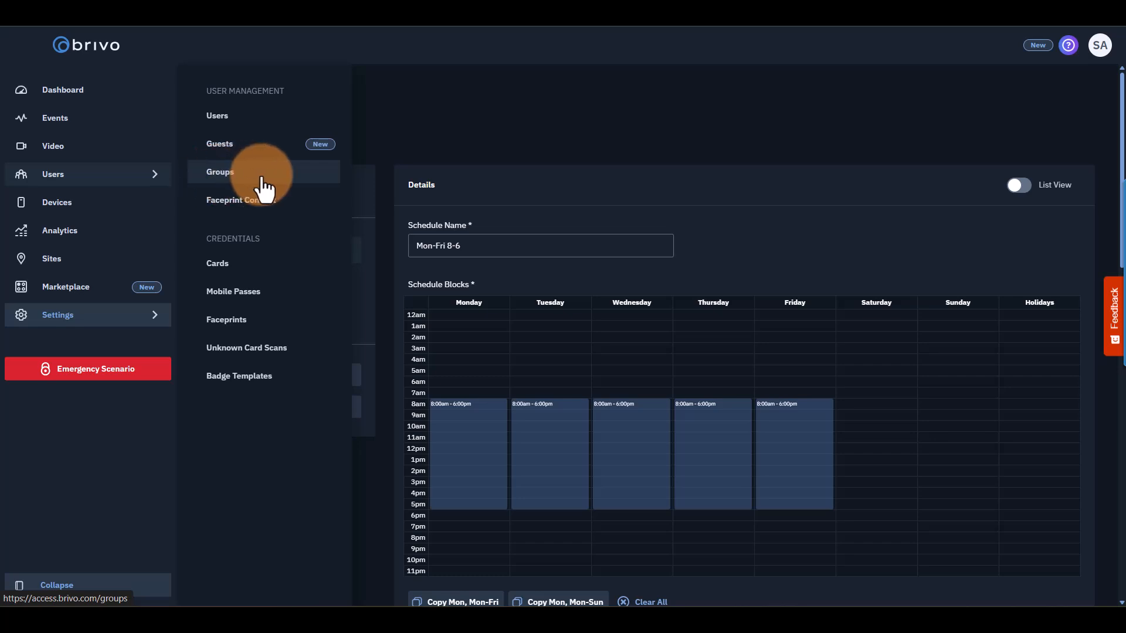
Set the Cleaning Crew - Bethesda group's Side Door schedule to Universal - Mon-Fri 8-6 and save.
click(221, 171)
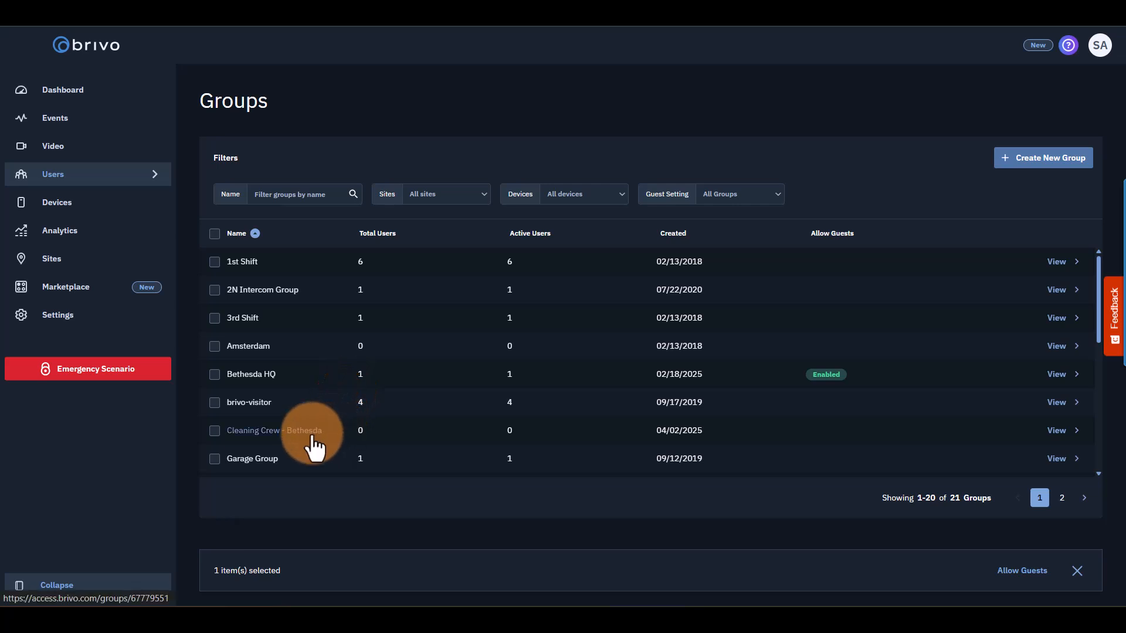
click(274, 430)
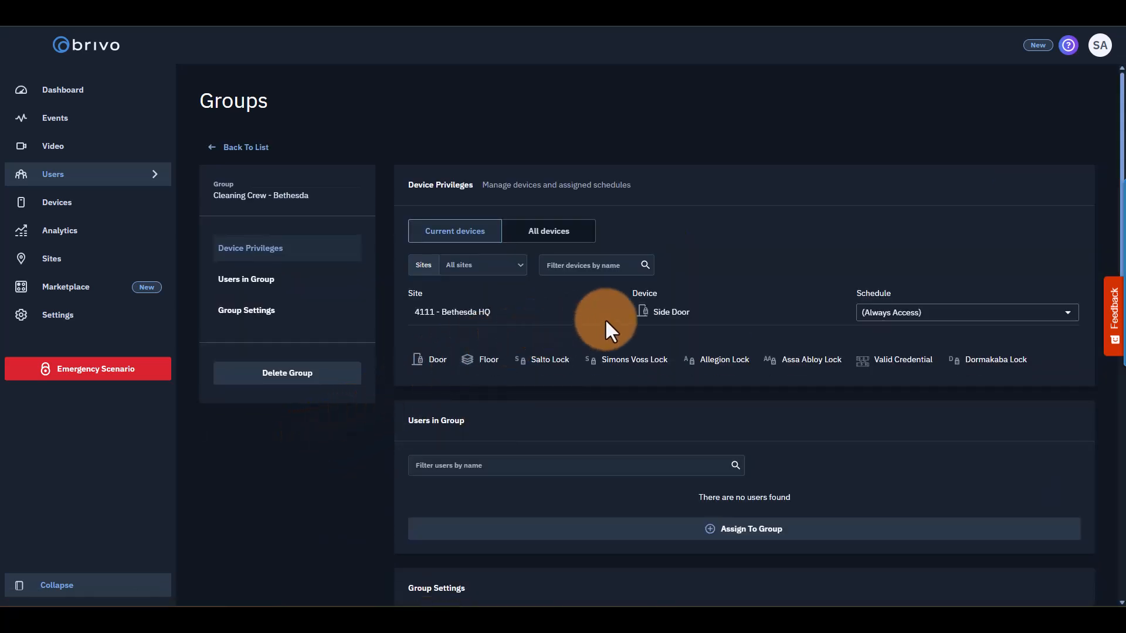
click(967, 312)
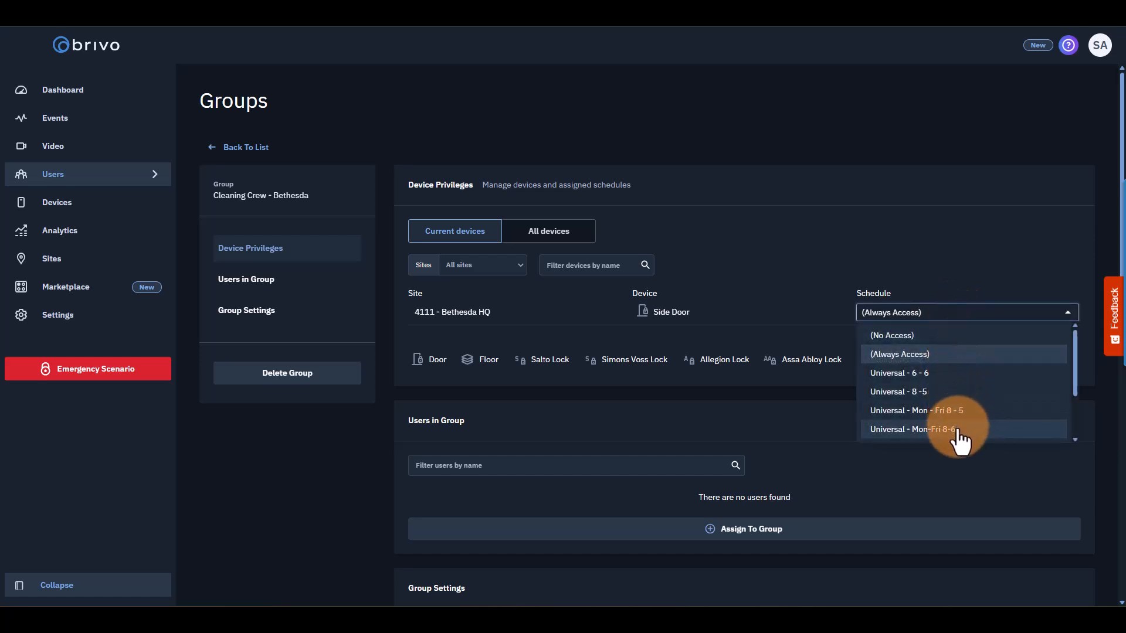
click(912, 429)
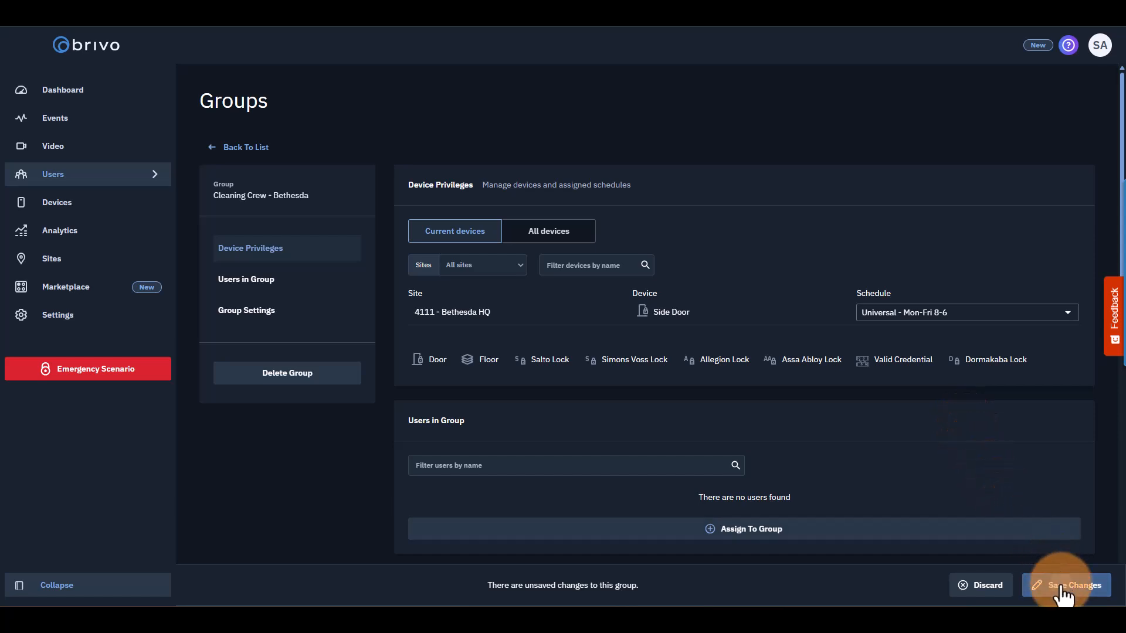
click(1067, 585)
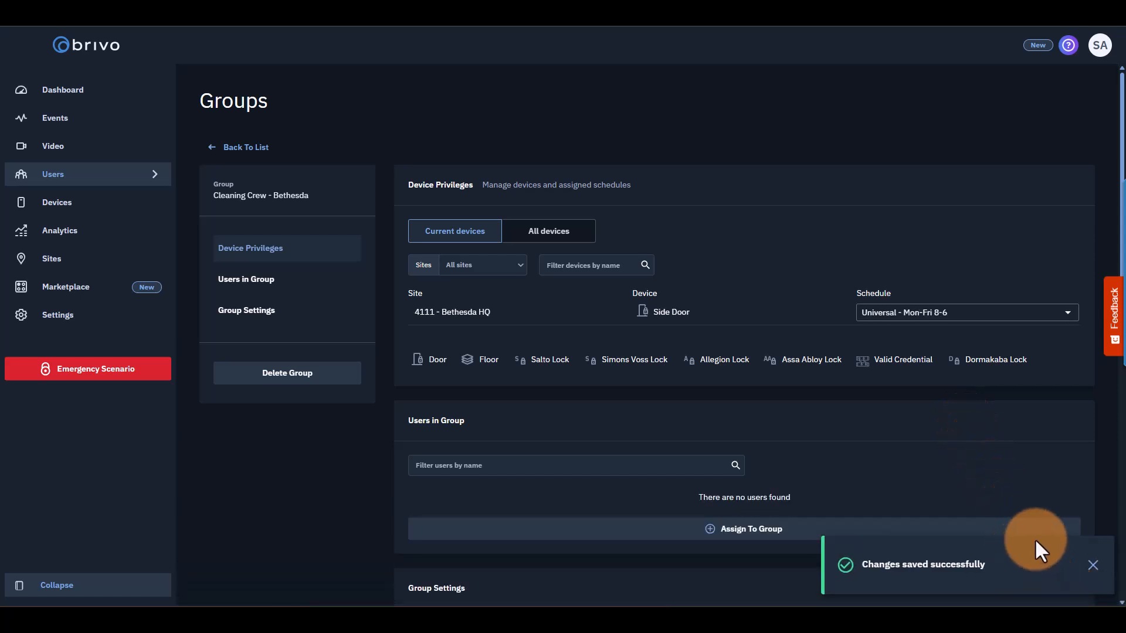
click(62, 89)
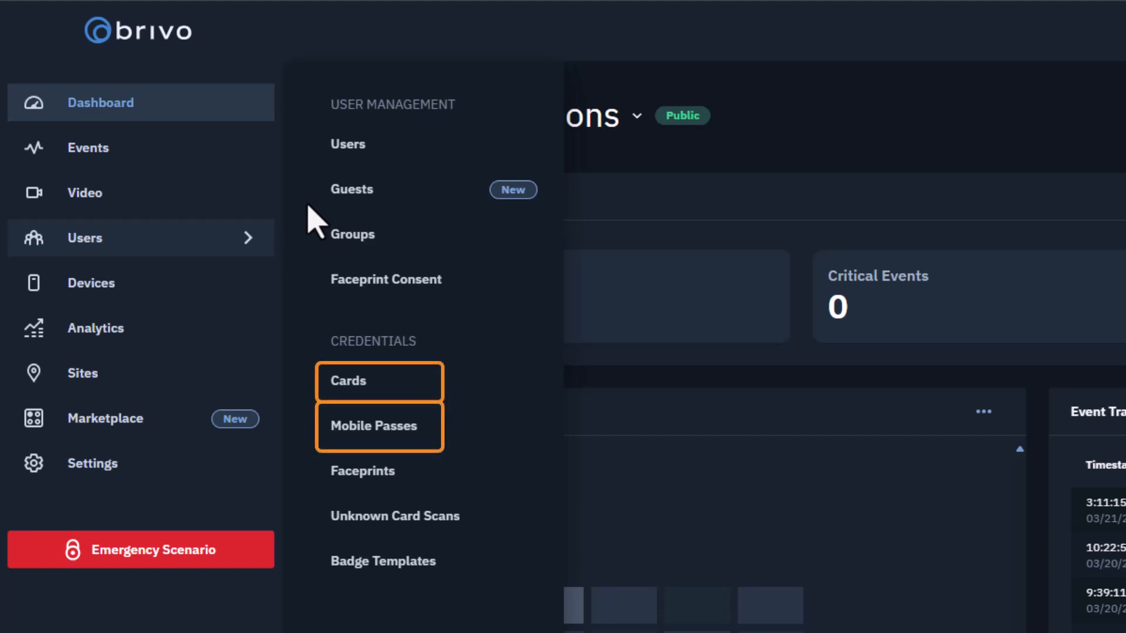
Go to the Mobile Passes credential list under Users.
click(347, 380)
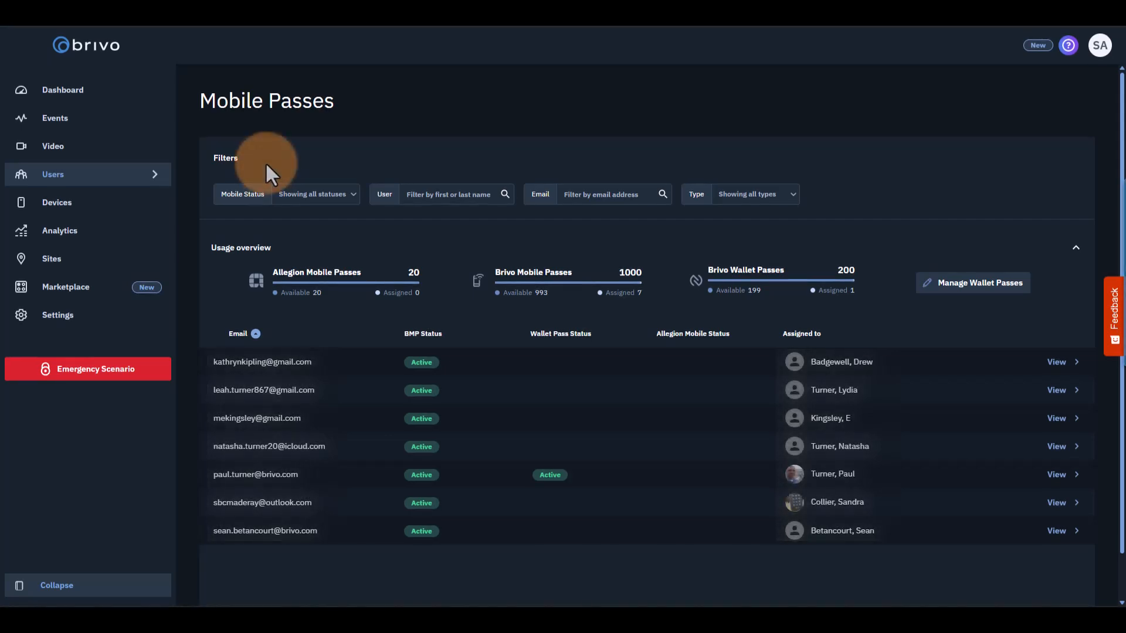
mouse_move(216, 176)
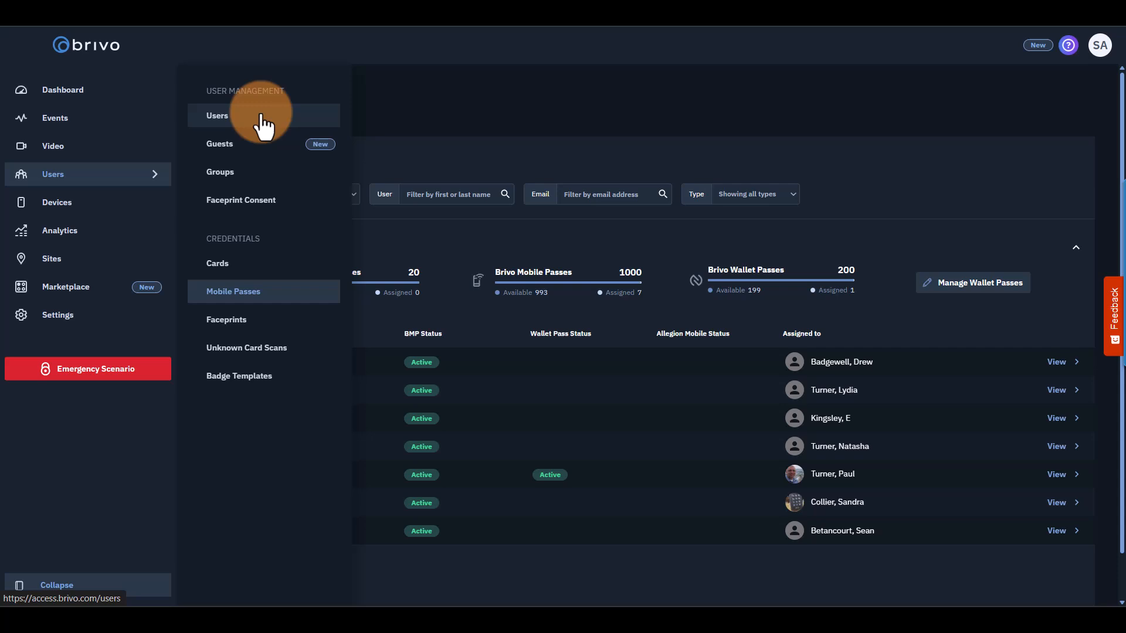
click(217, 115)
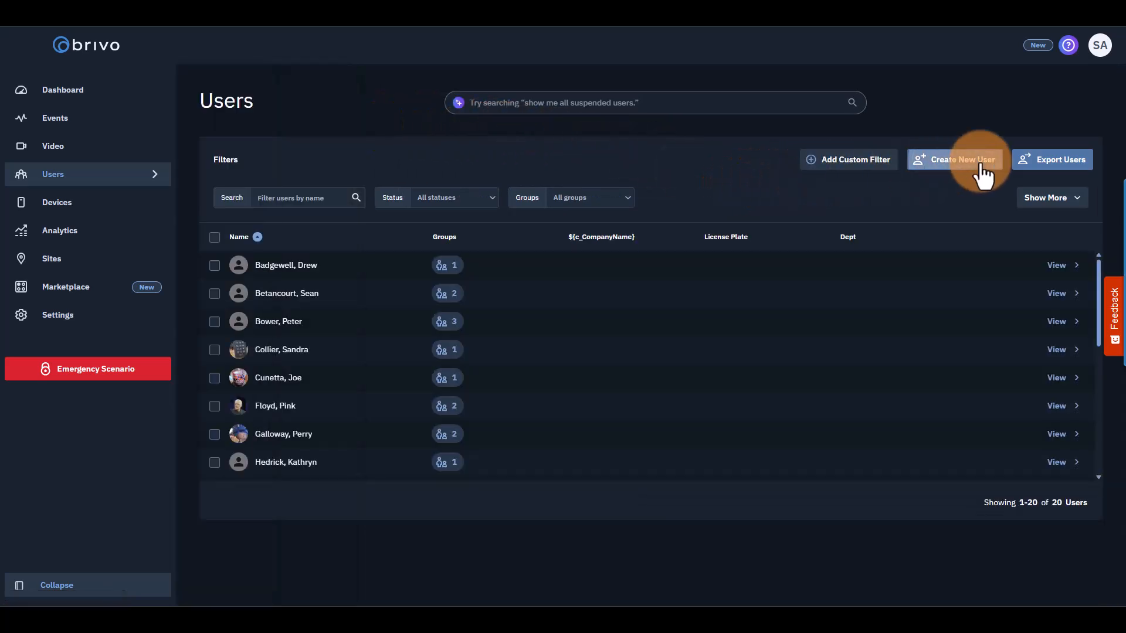
click(962, 159)
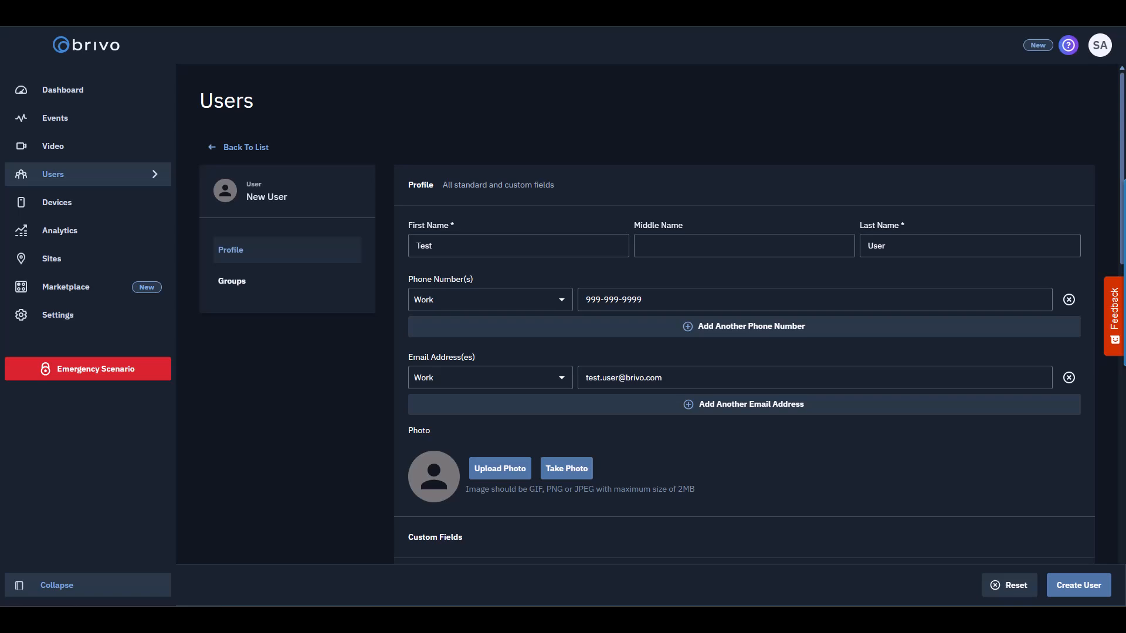
Assign the new user to the Cleaning Crew - Bethesda group.
scroll(down, 3)
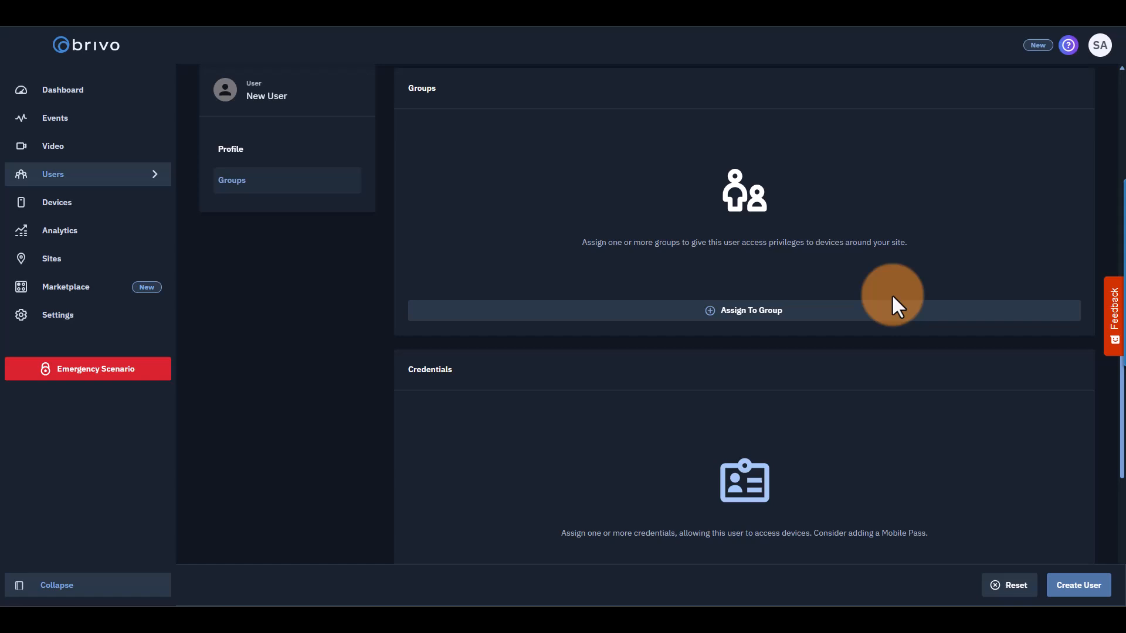
click(750, 309)
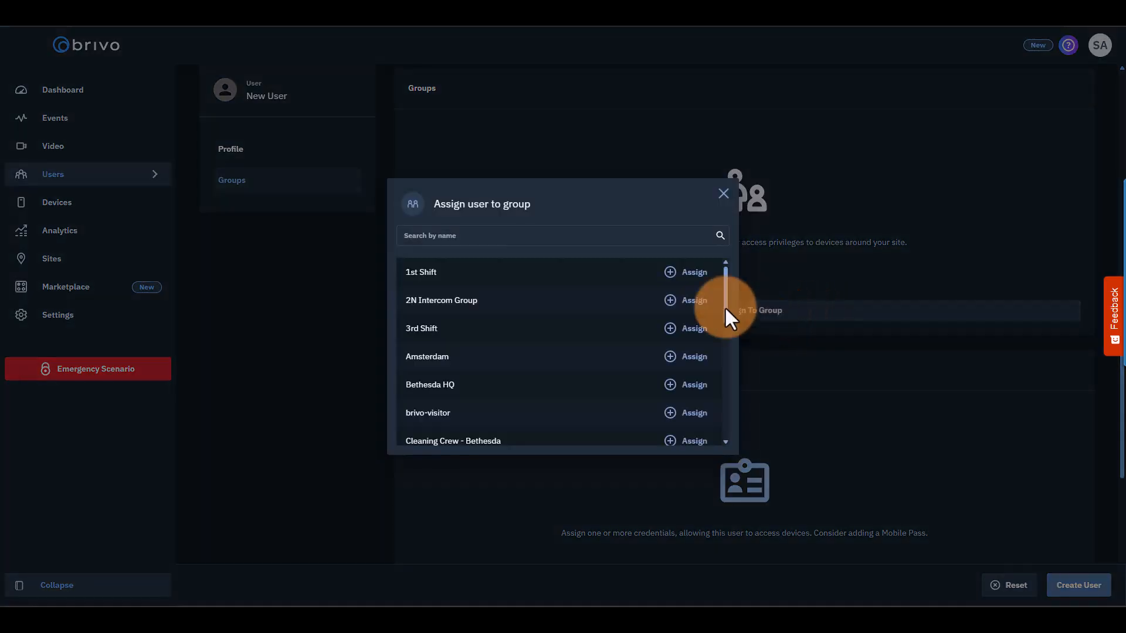
scroll(down, 3)
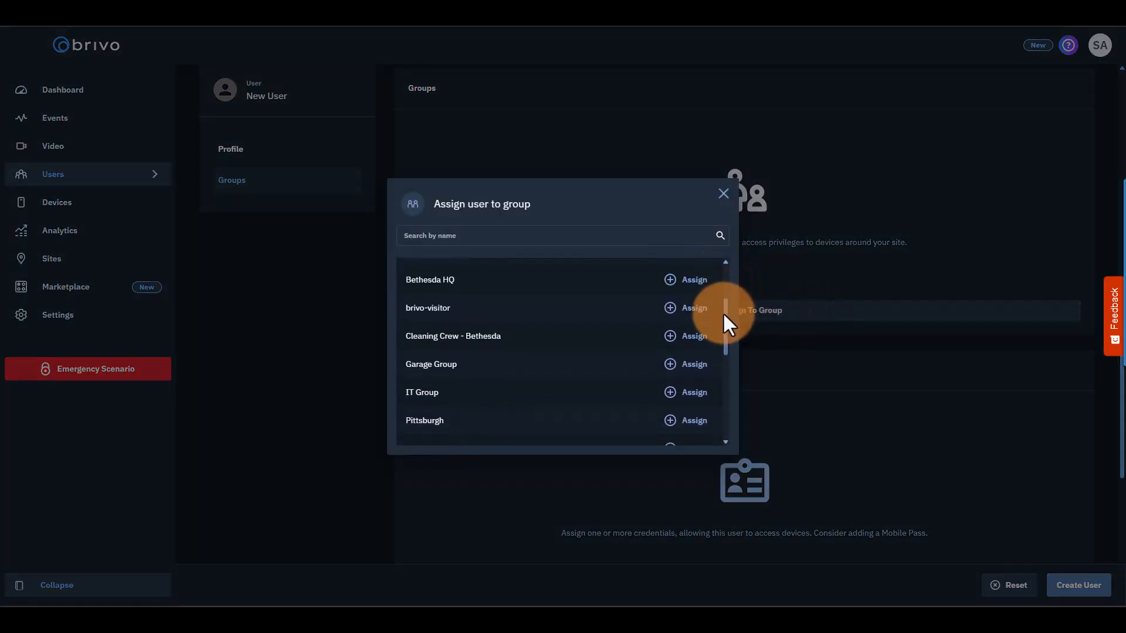
scroll(down, 3)
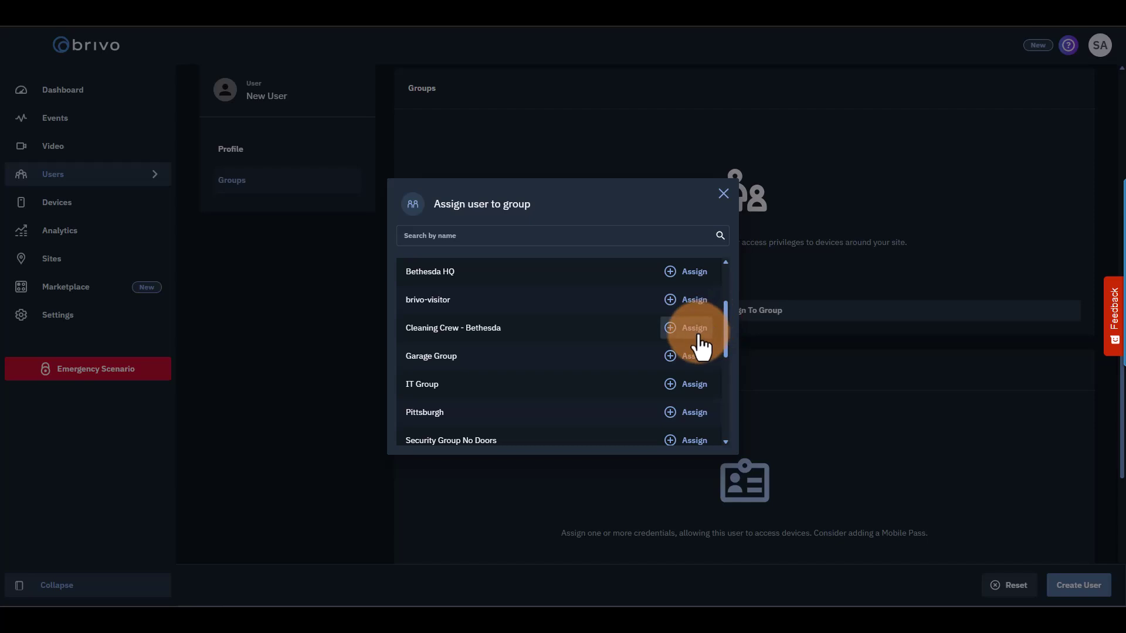
click(684, 328)
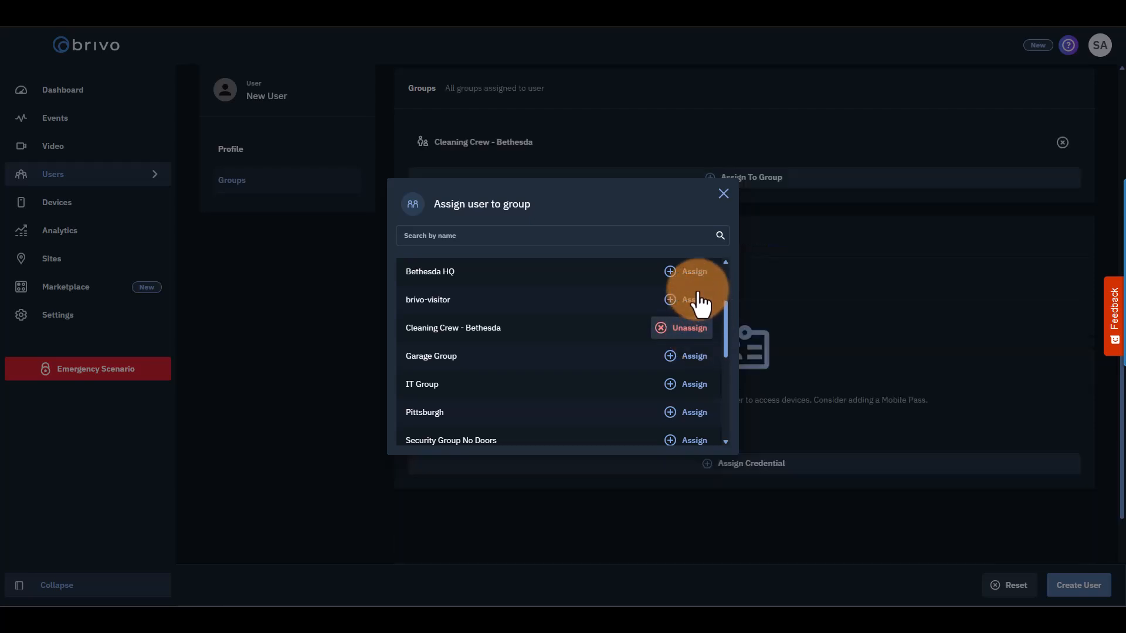
click(722, 193)
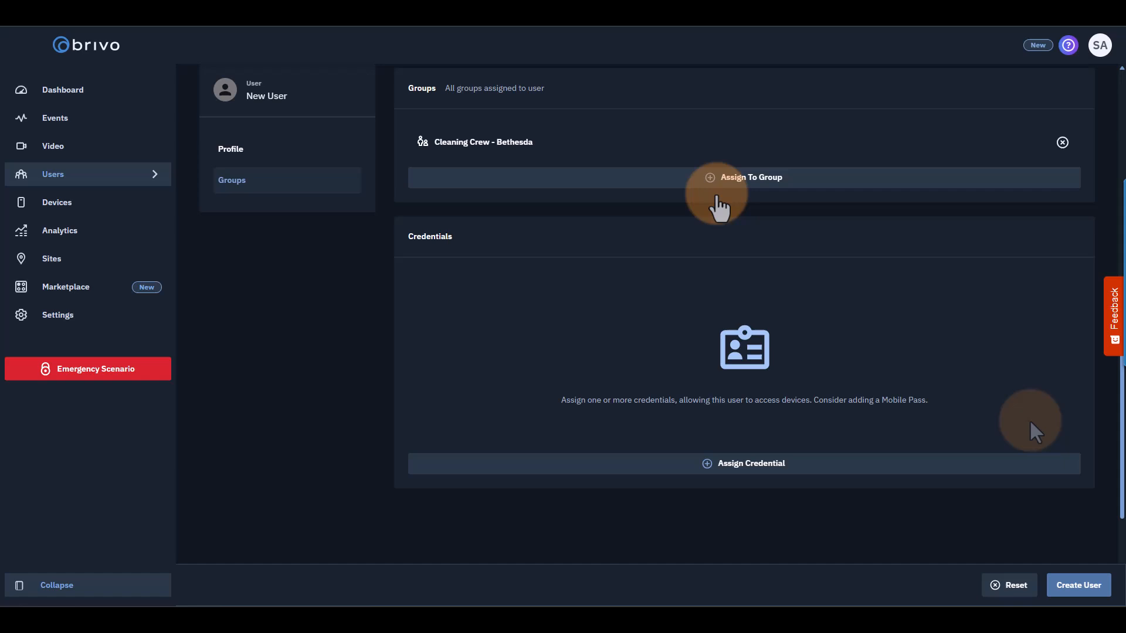
mouse_move(1037, 431)
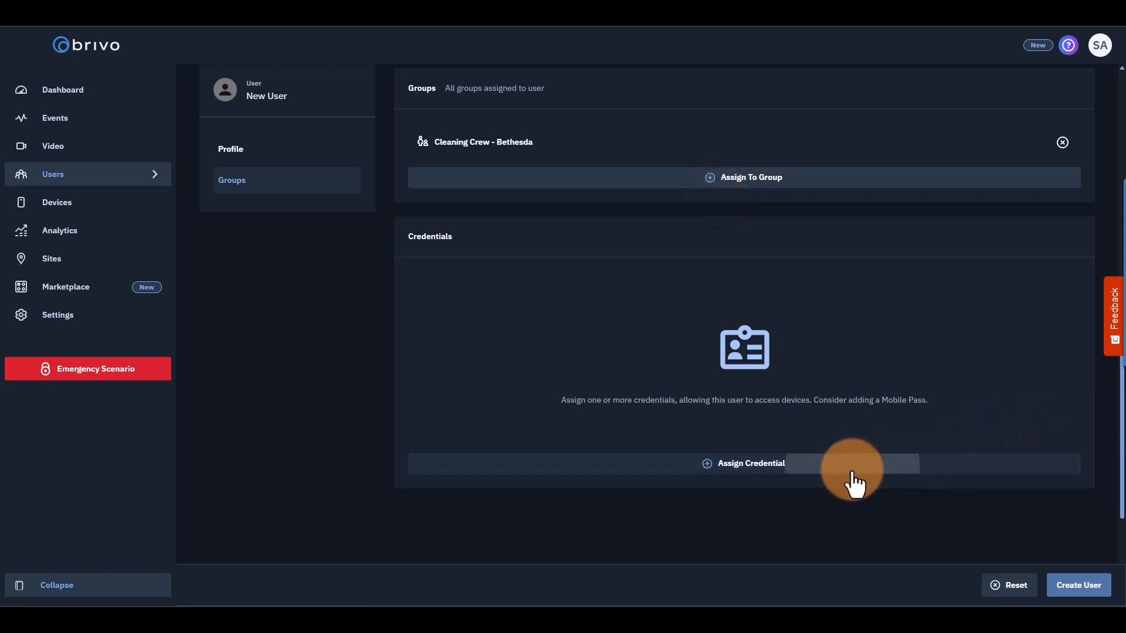
Assign card 174 (Standard 26 Bit) as the new user's access credential.
click(751, 463)
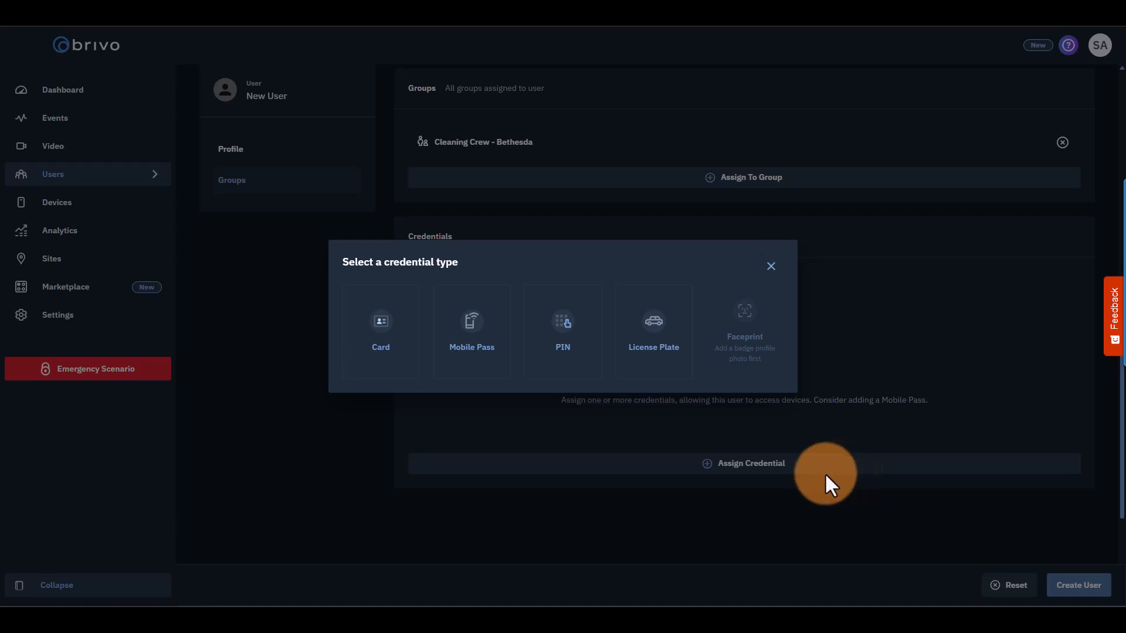
click(380, 330)
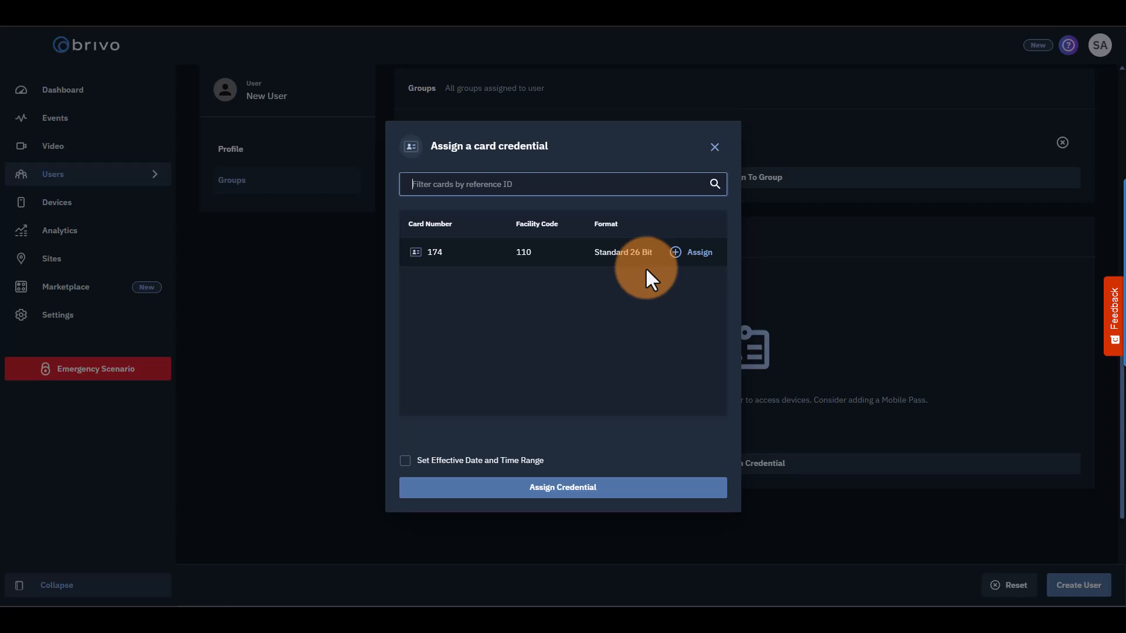
click(698, 252)
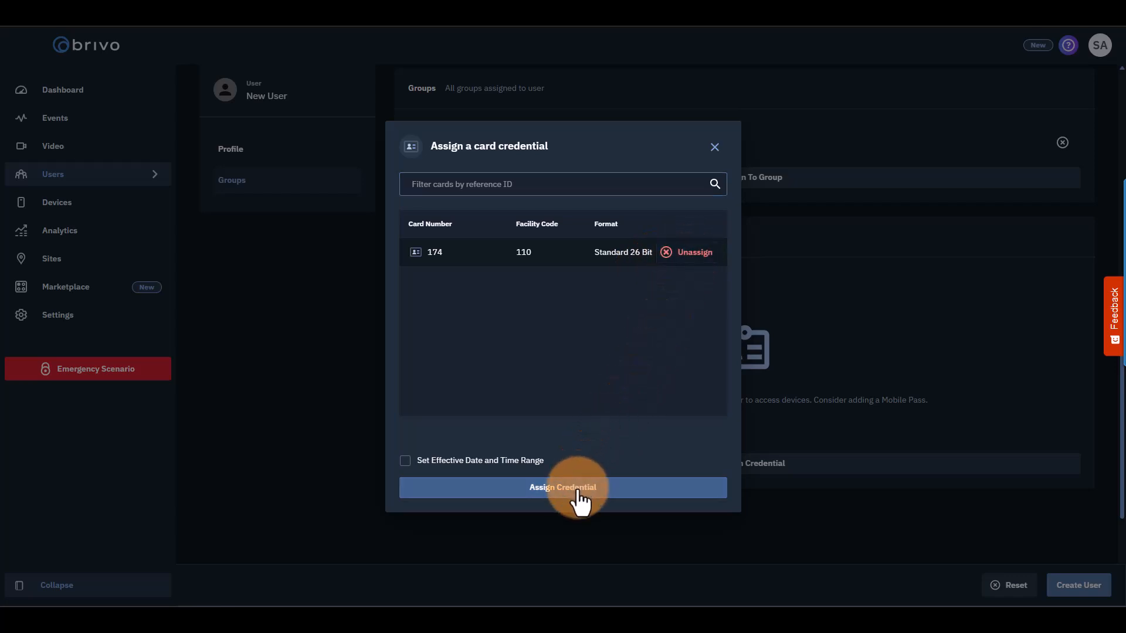
click(563, 487)
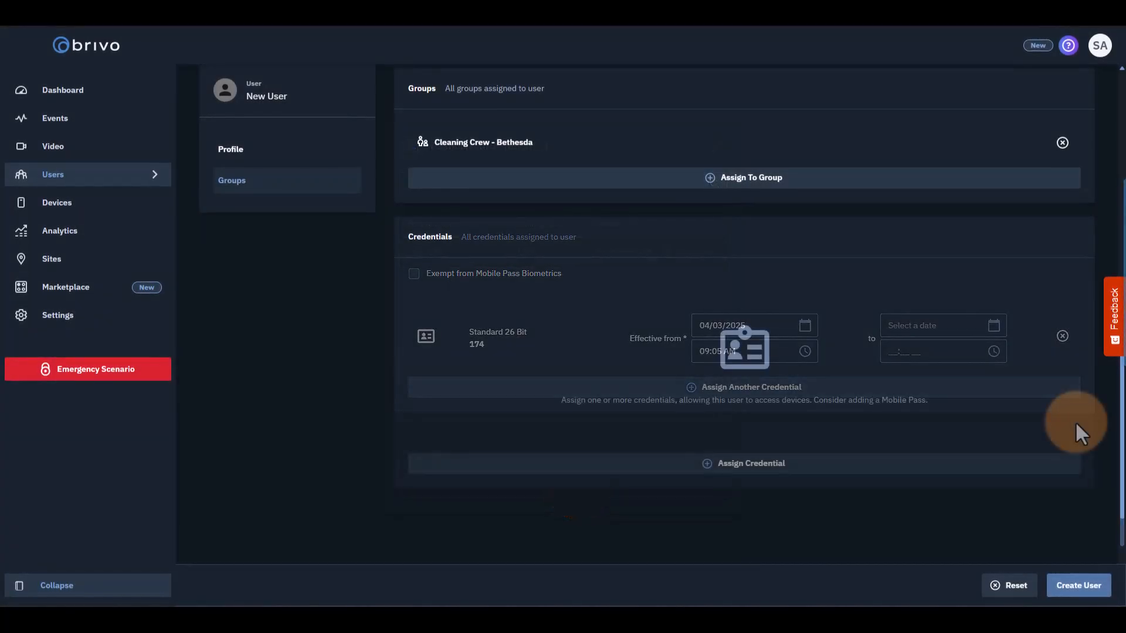
click(1062, 335)
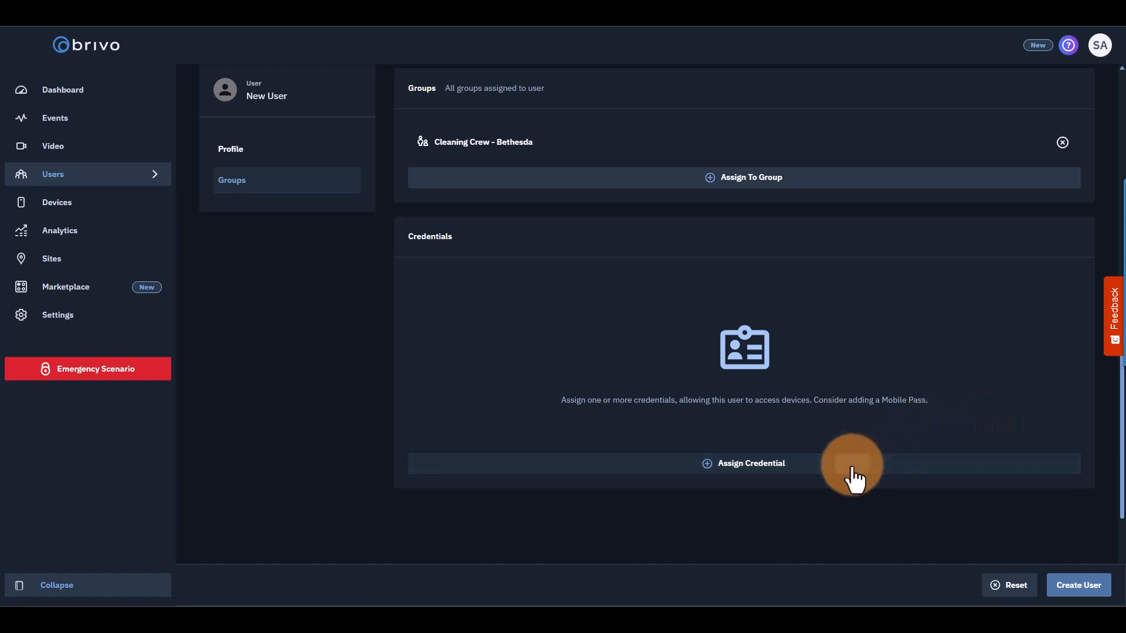
Assign a Mobile Pass credential with Brivo Wallet Pass and Allegion No-Tour enabled, then return to the dashboard.
click(750, 464)
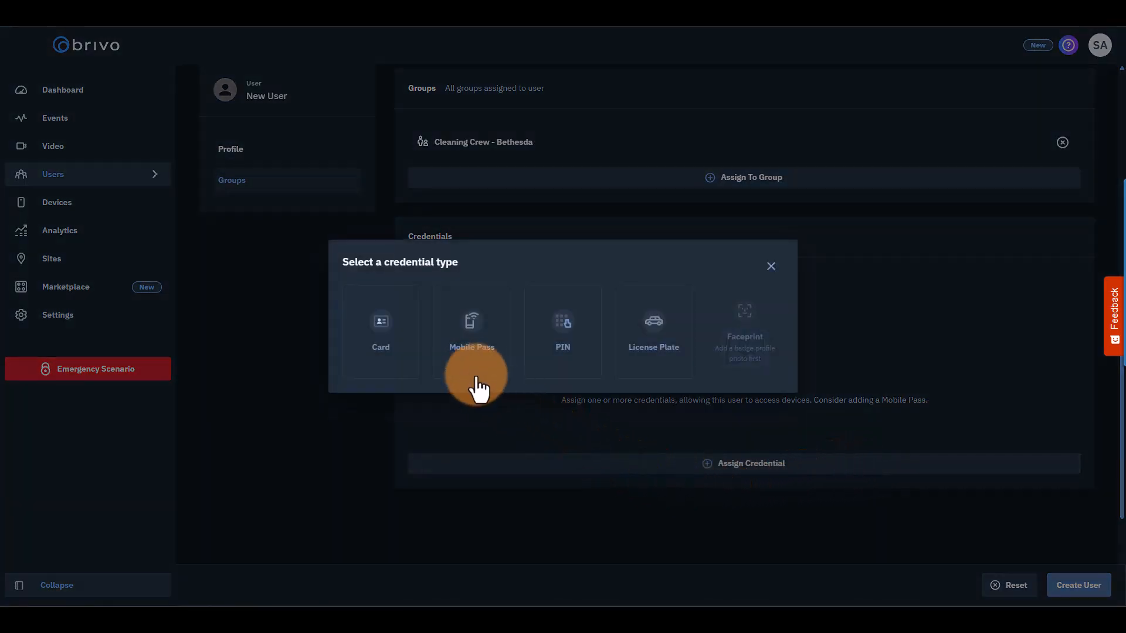
click(471, 331)
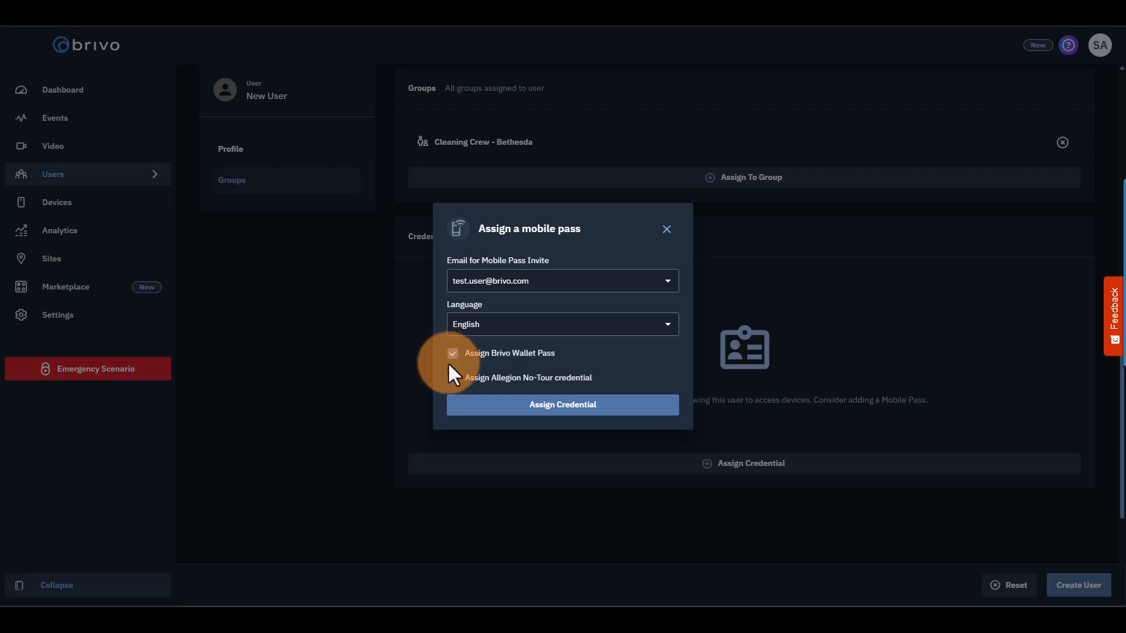
click(453, 378)
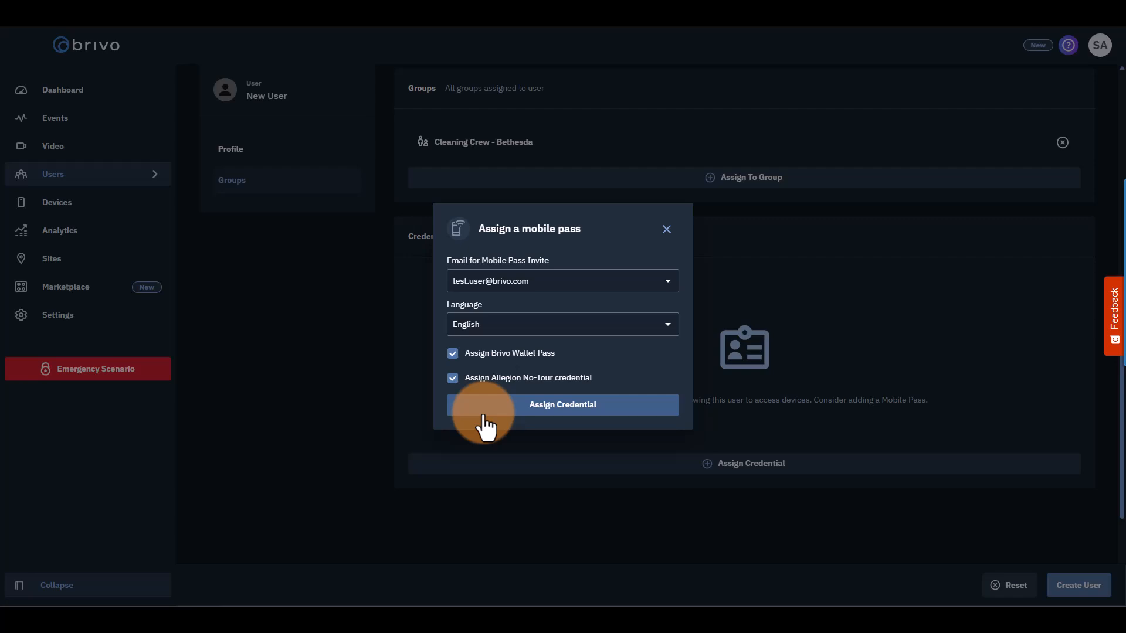
click(563, 405)
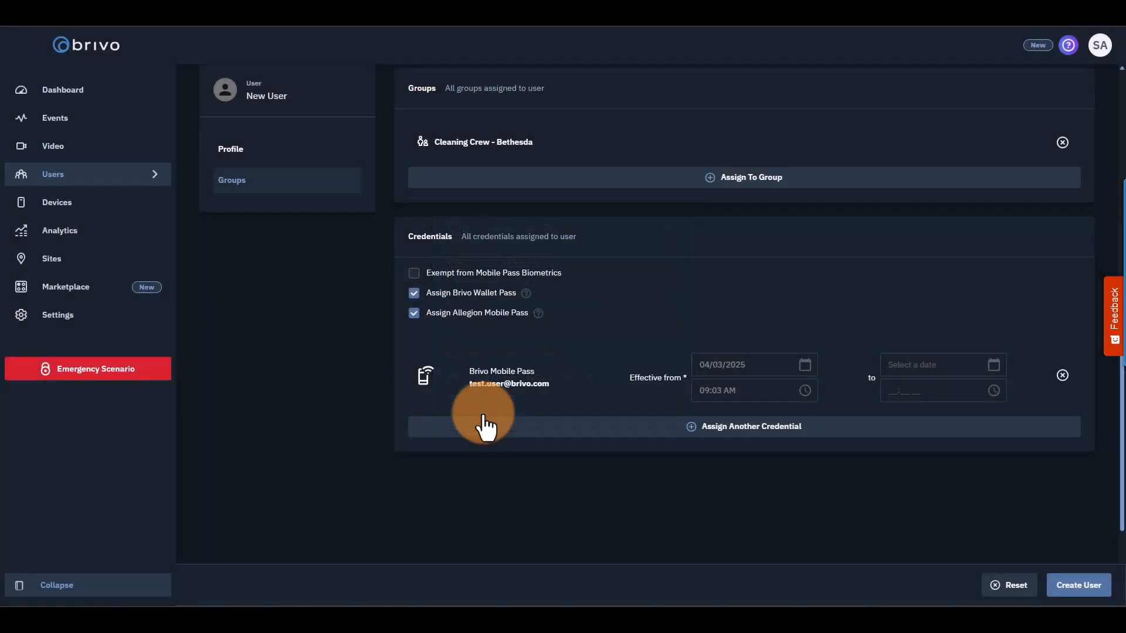
click(62, 89)
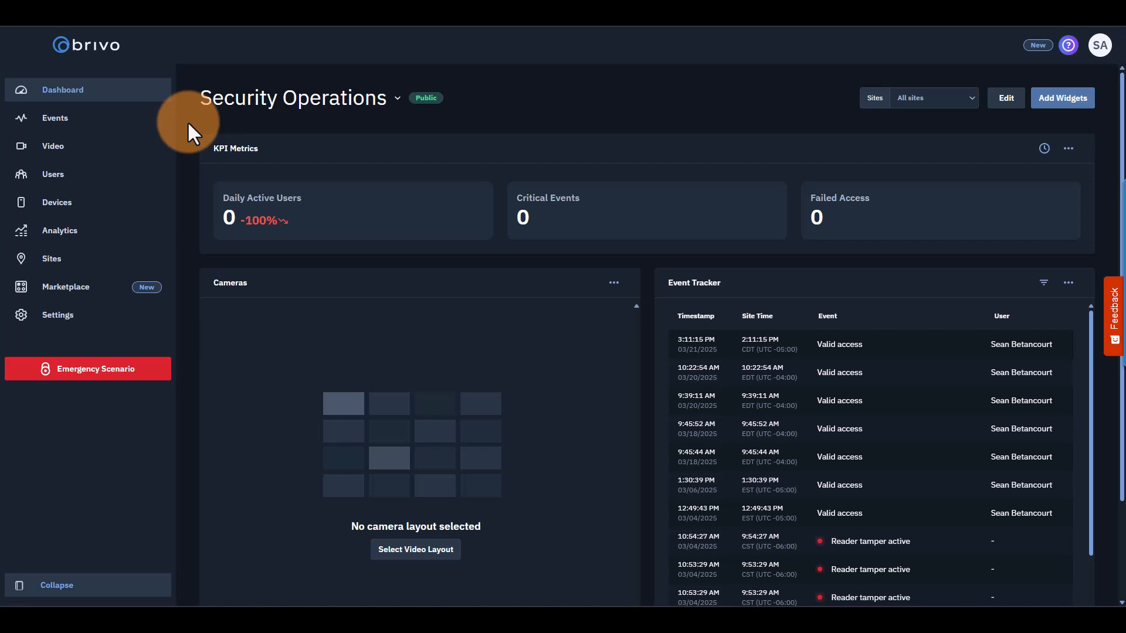
click(54, 117)
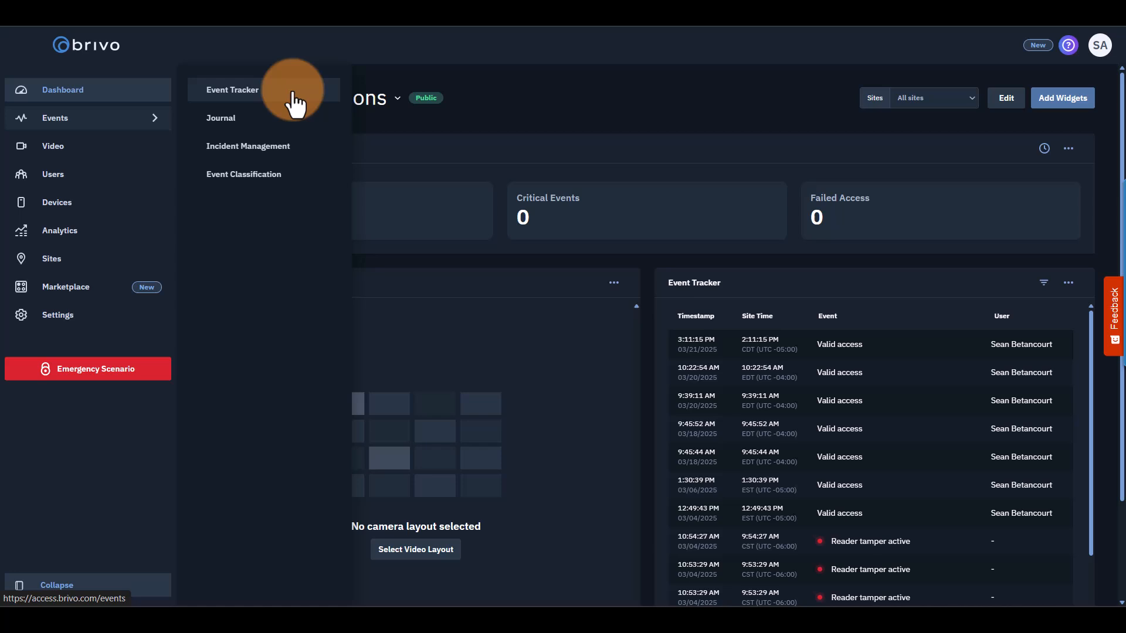
click(232, 89)
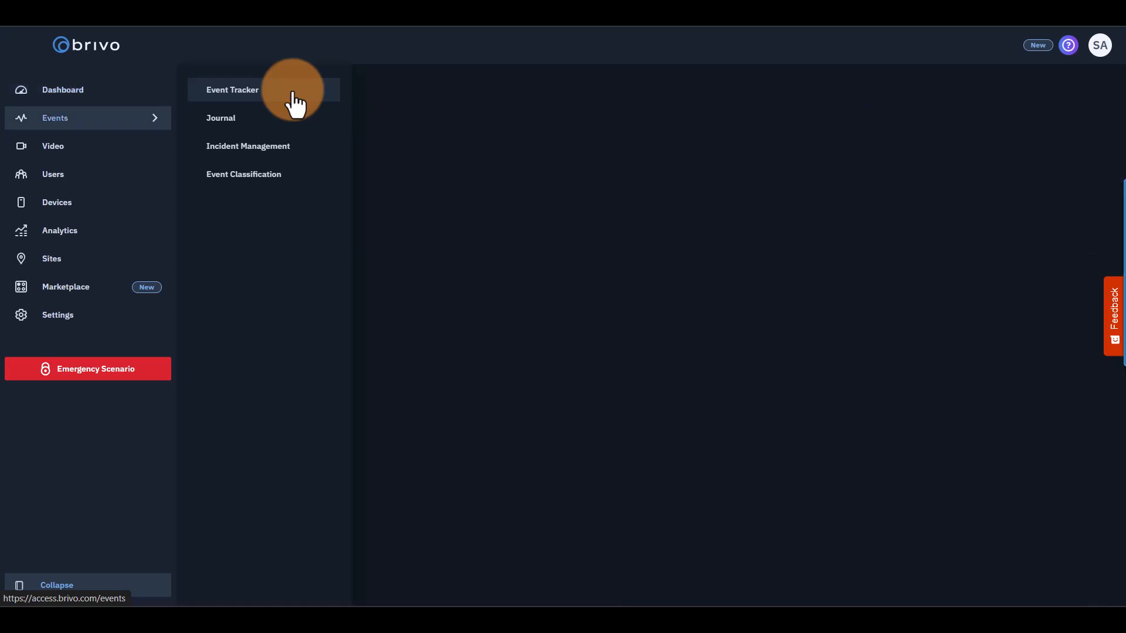
click(232, 89)
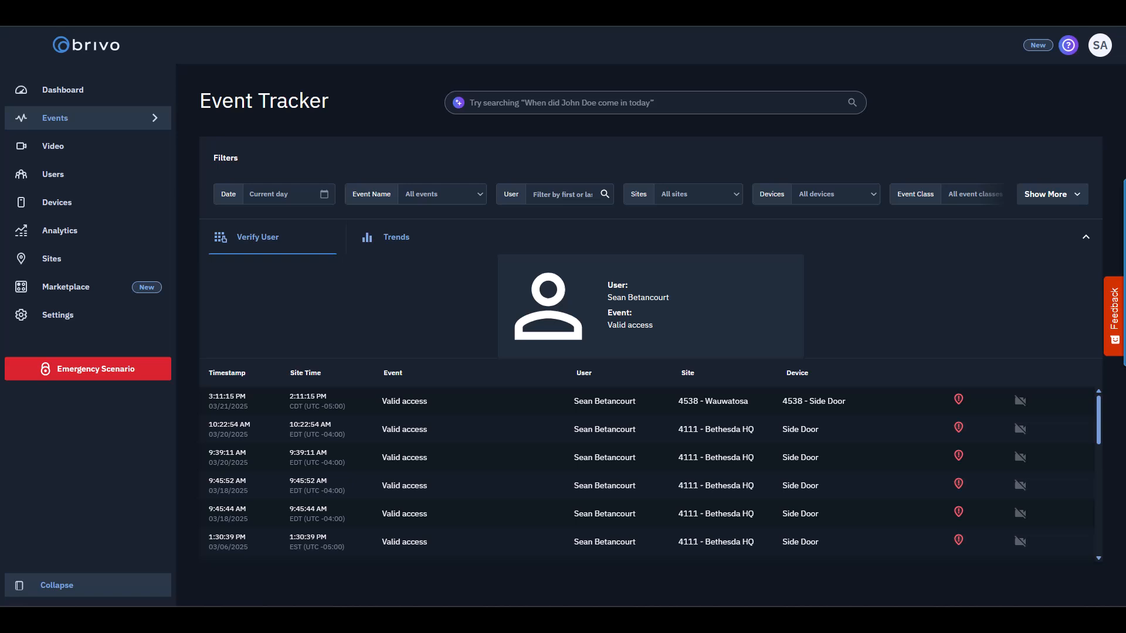
mouse_move(187, 202)
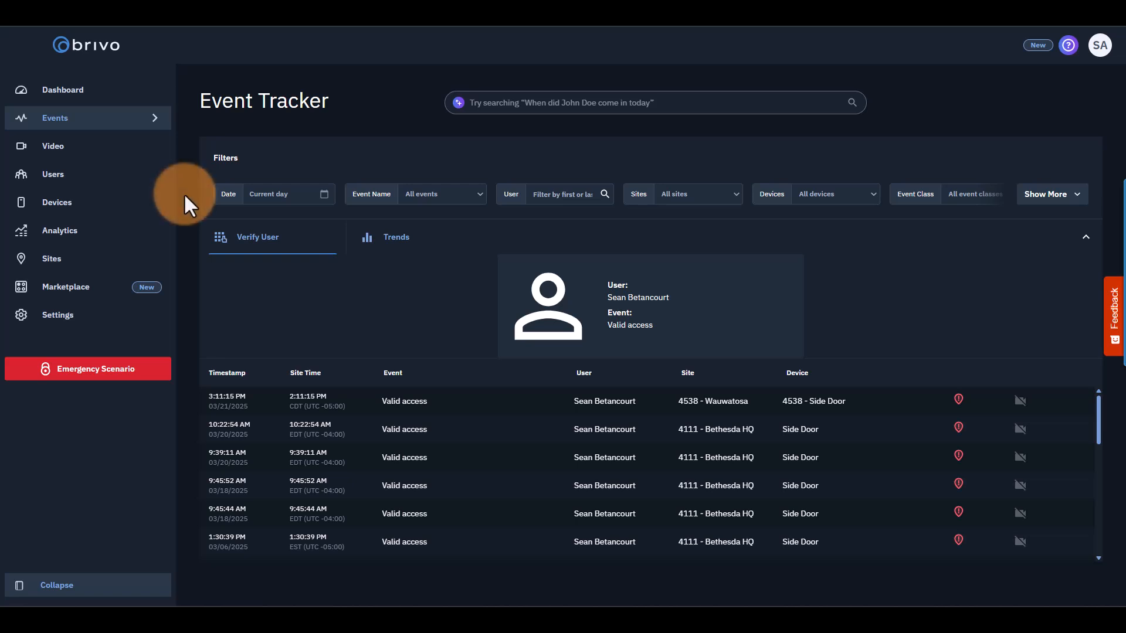
Review the Report Jobs list under Analytics, then show the three monthly Active Users report schedules.
click(60, 230)
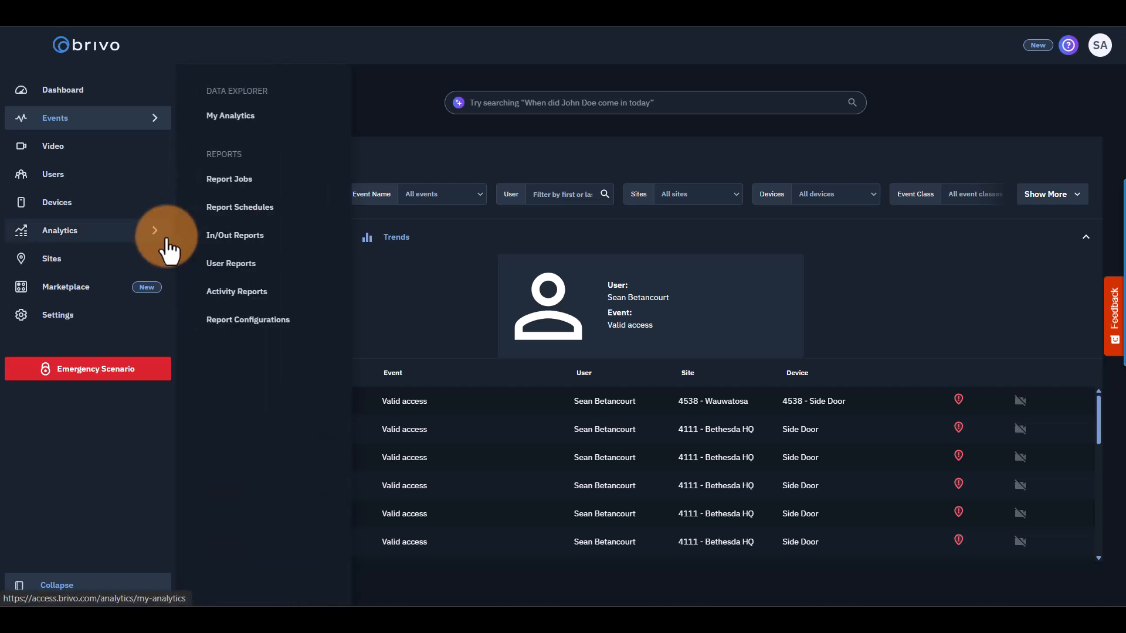
mouse_move(234, 235)
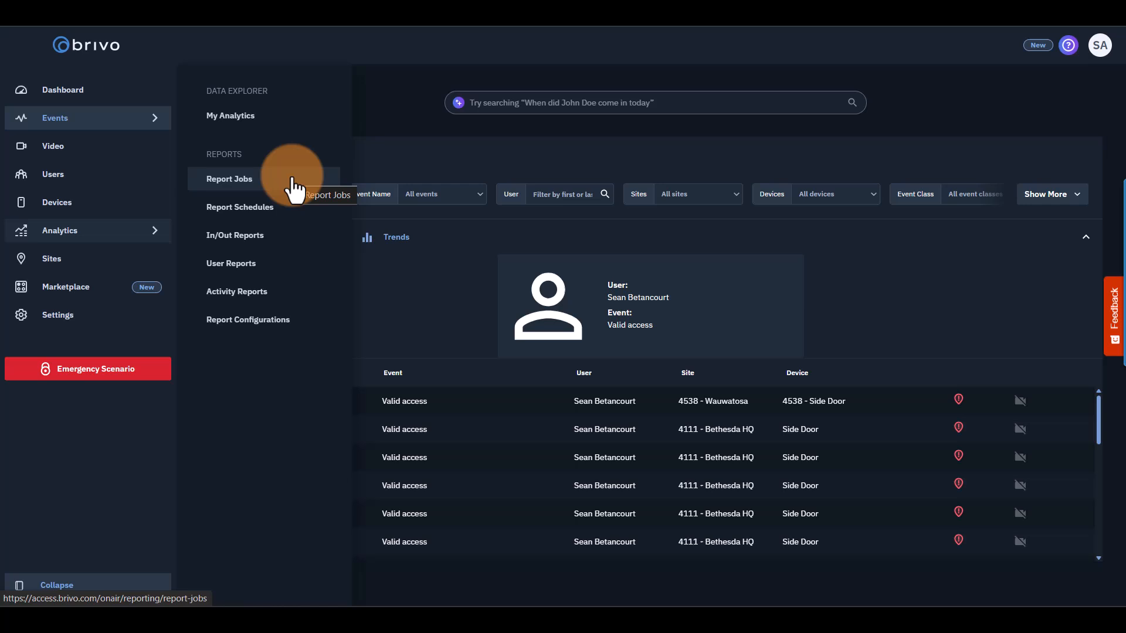
click(229, 178)
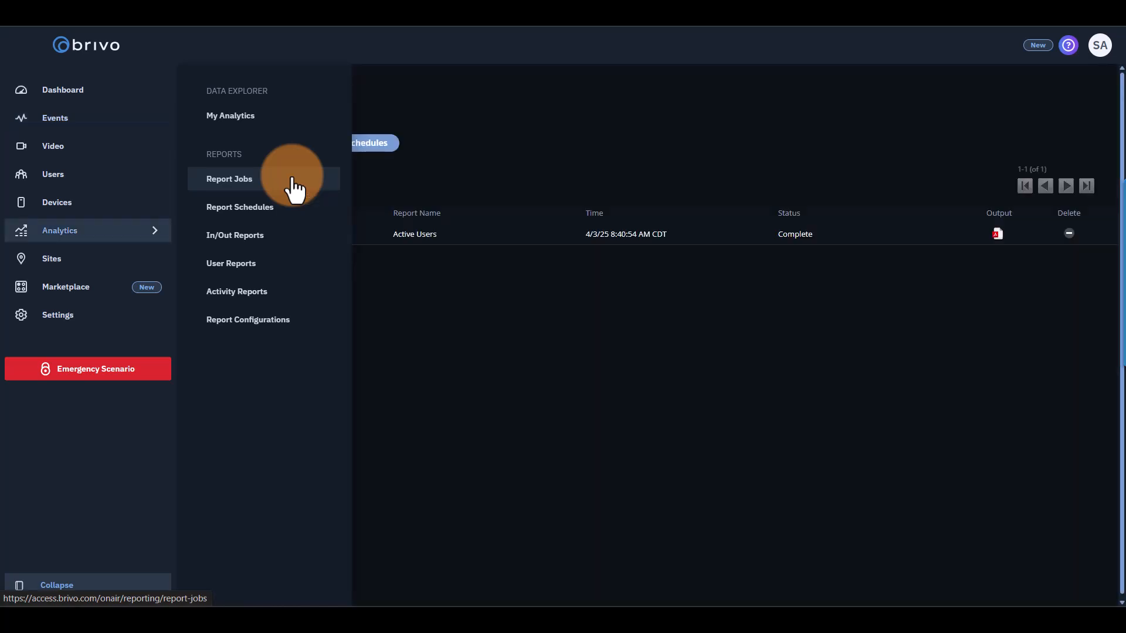
click(230, 178)
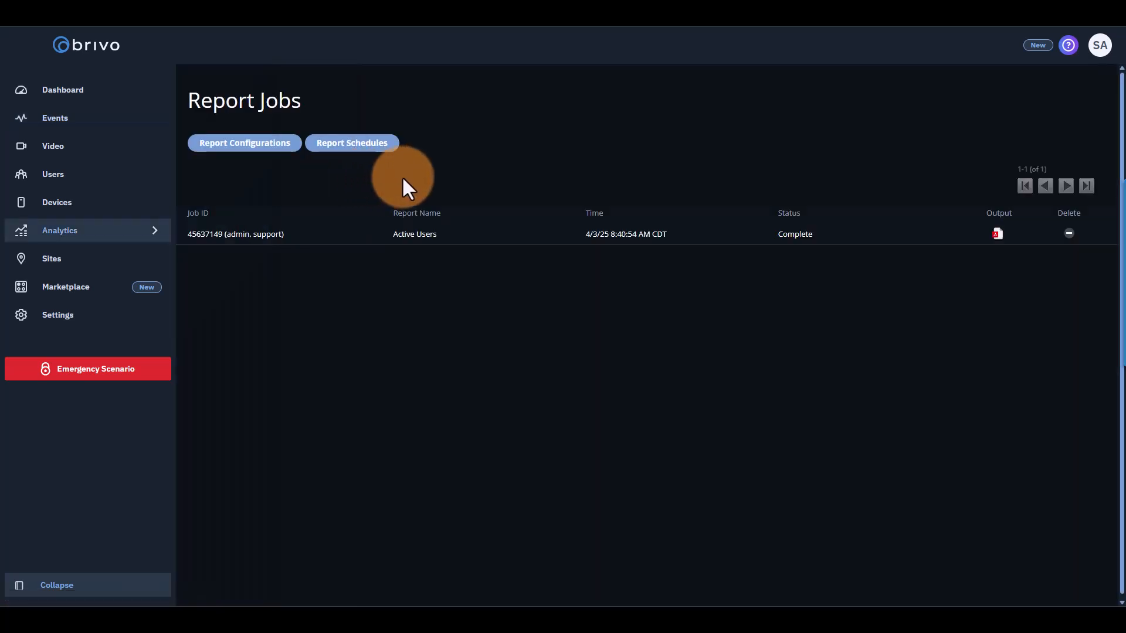
mouse_move(404, 69)
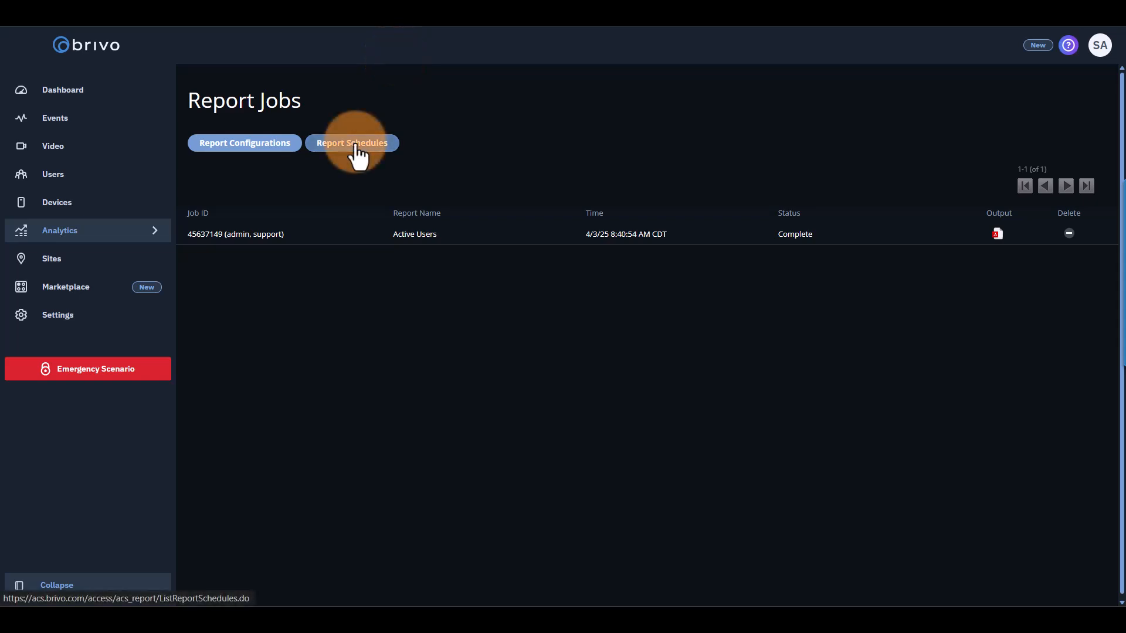
click(351, 142)
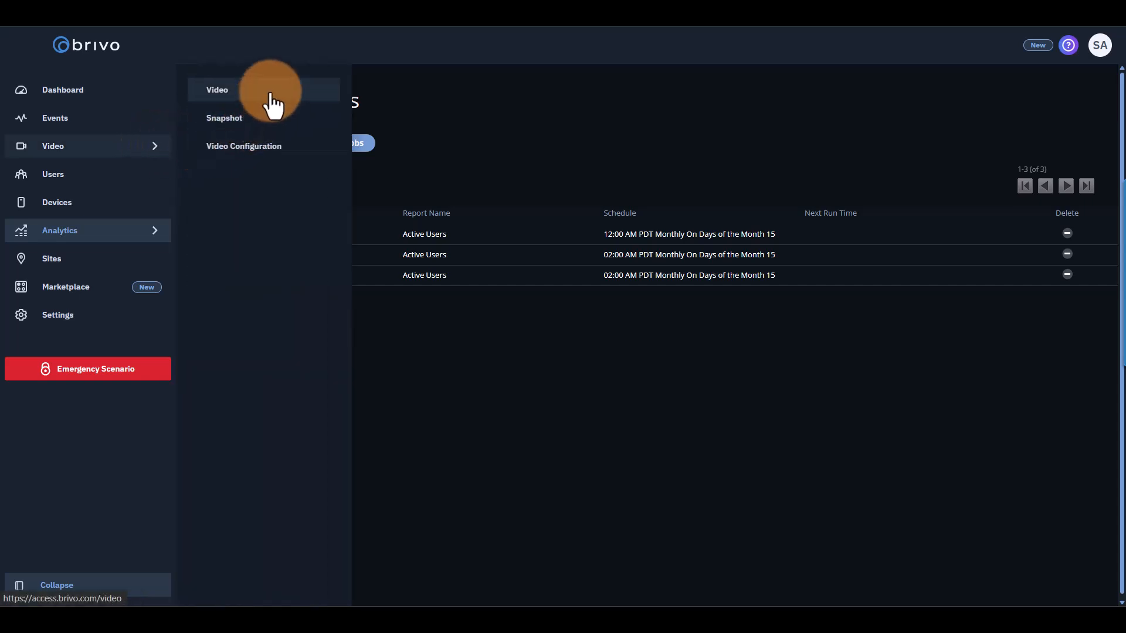
Show the 71-camera video wall and bring up the CF16 Bullpen (2MP) footage for April 3 with its clip timeline.
click(217, 89)
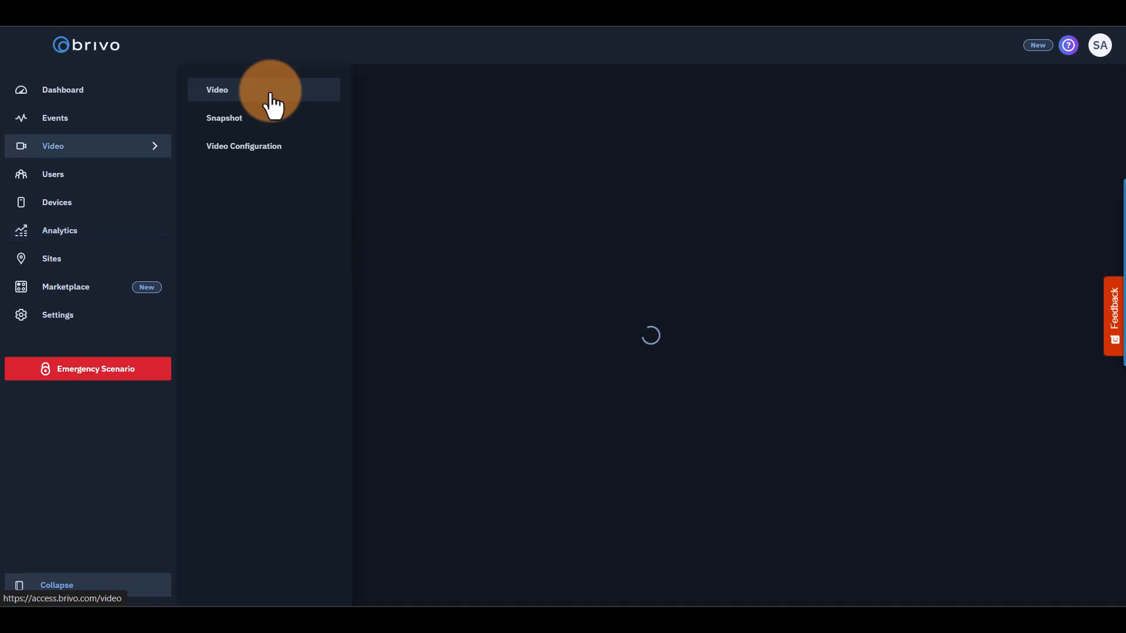
click(217, 89)
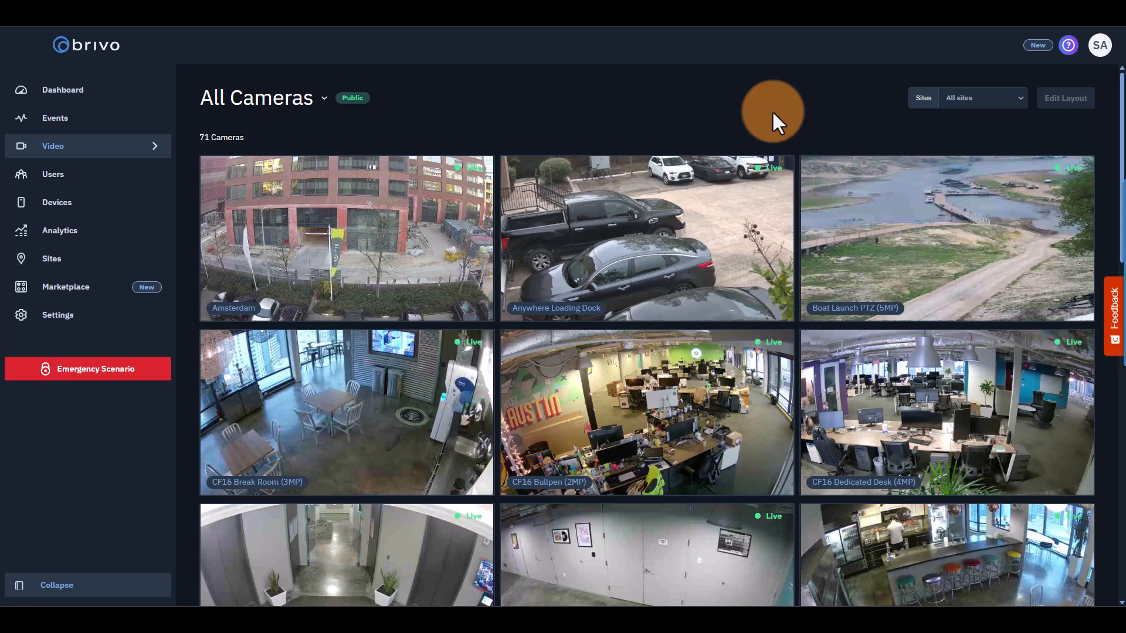
mouse_move(697, 394)
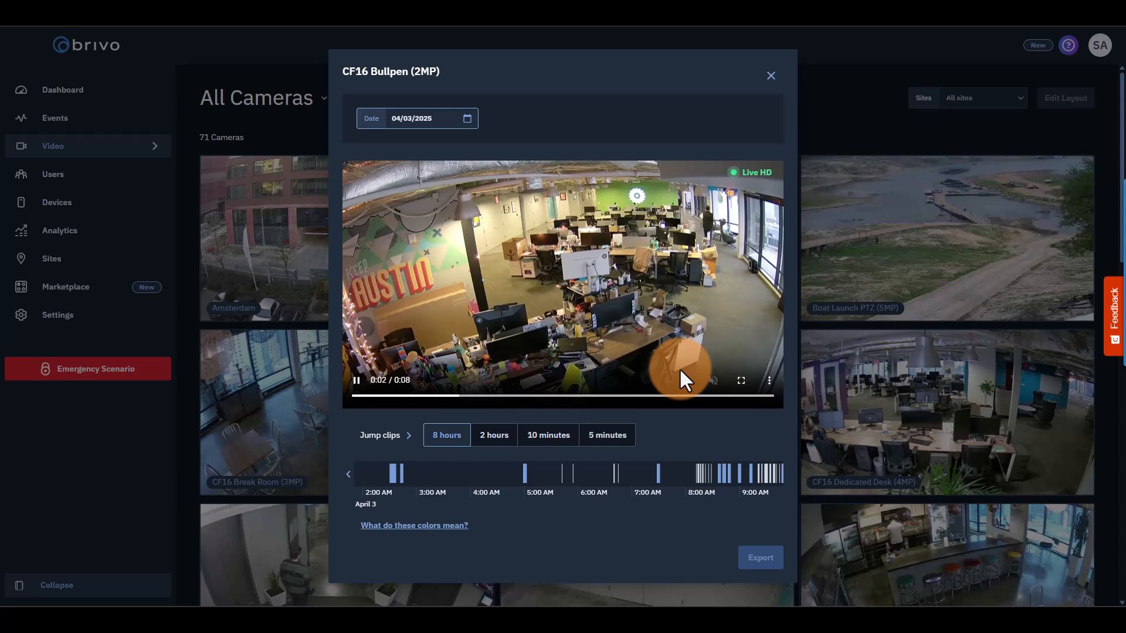
click(414, 526)
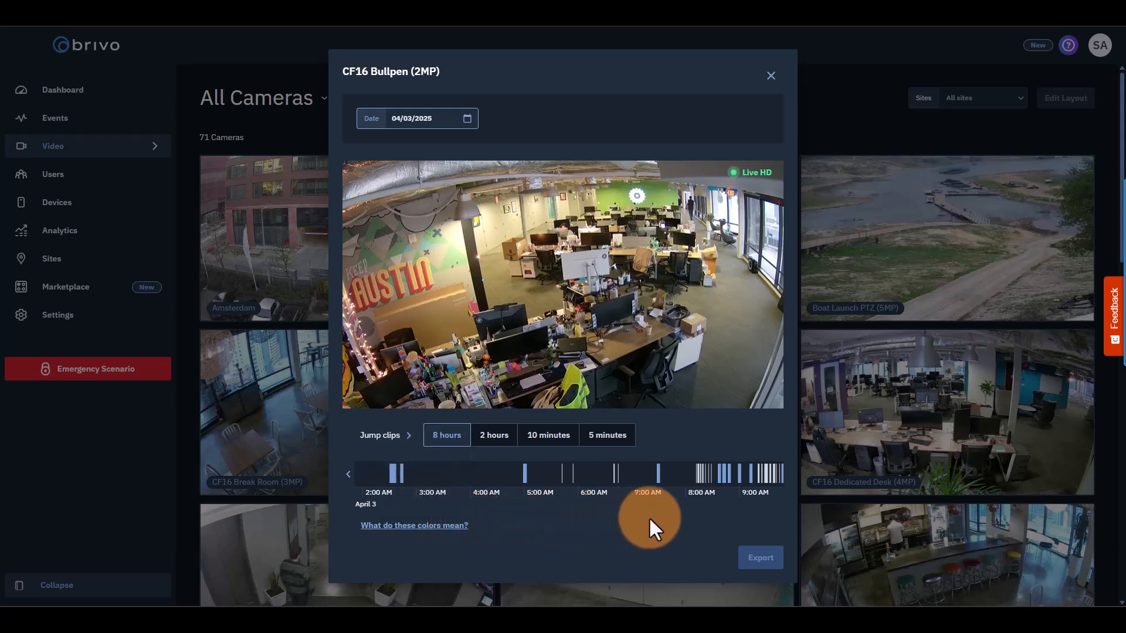
mouse_move(683, 537)
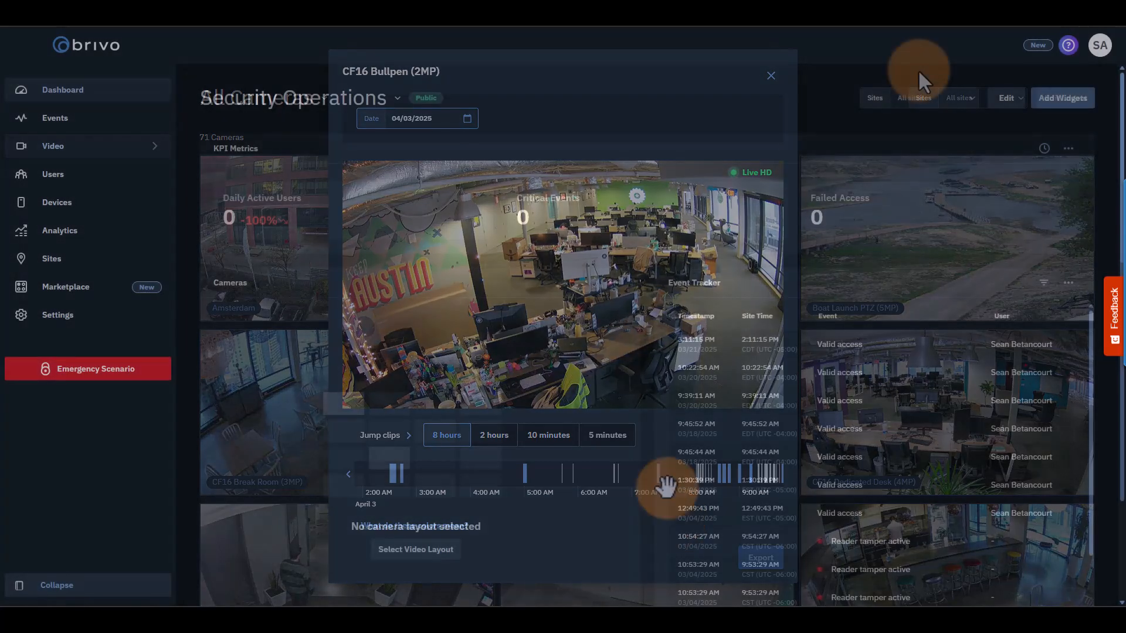
Ask Brivo Genius 'How do I add a user?' and scroll through its step-by-step answer.
click(772, 75)
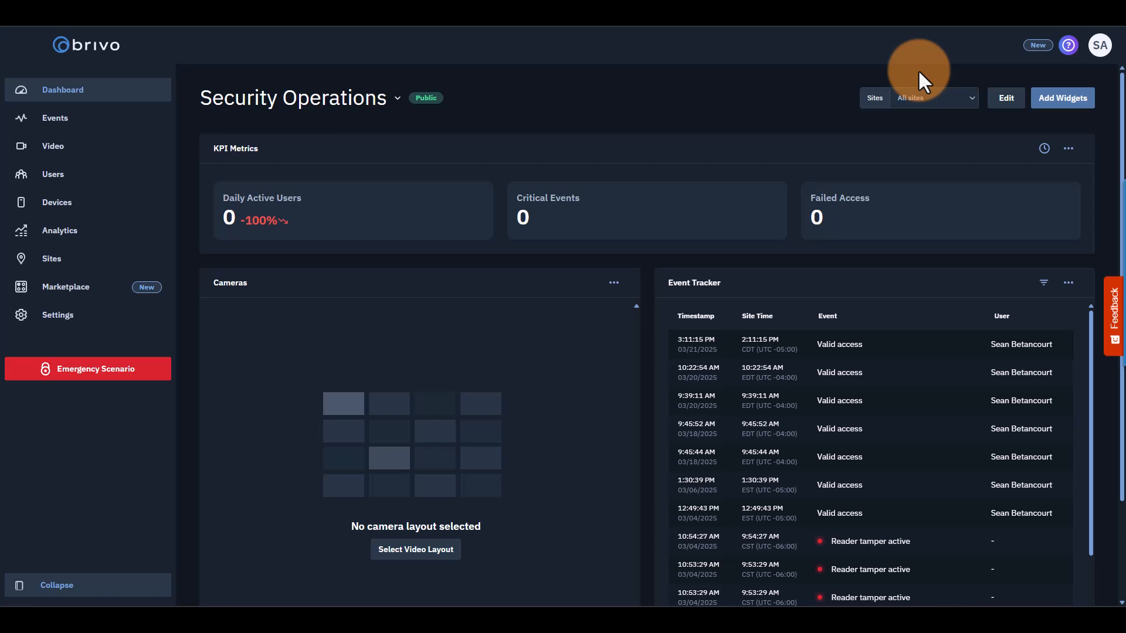
mouse_move(1001, 81)
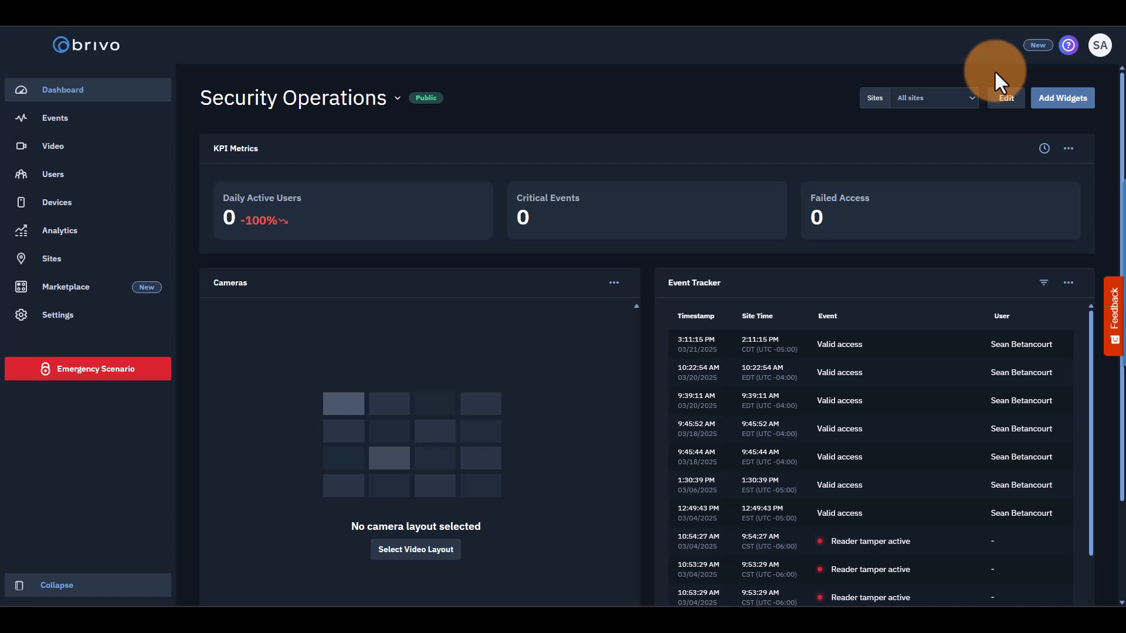
click(1068, 44)
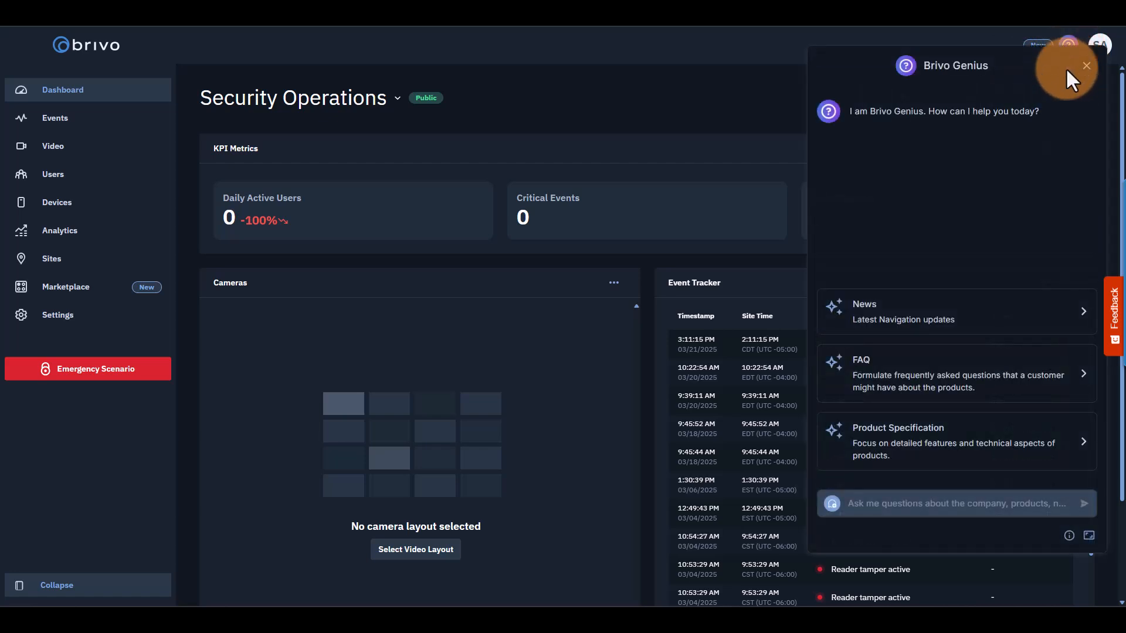
mouse_move(1046, 149)
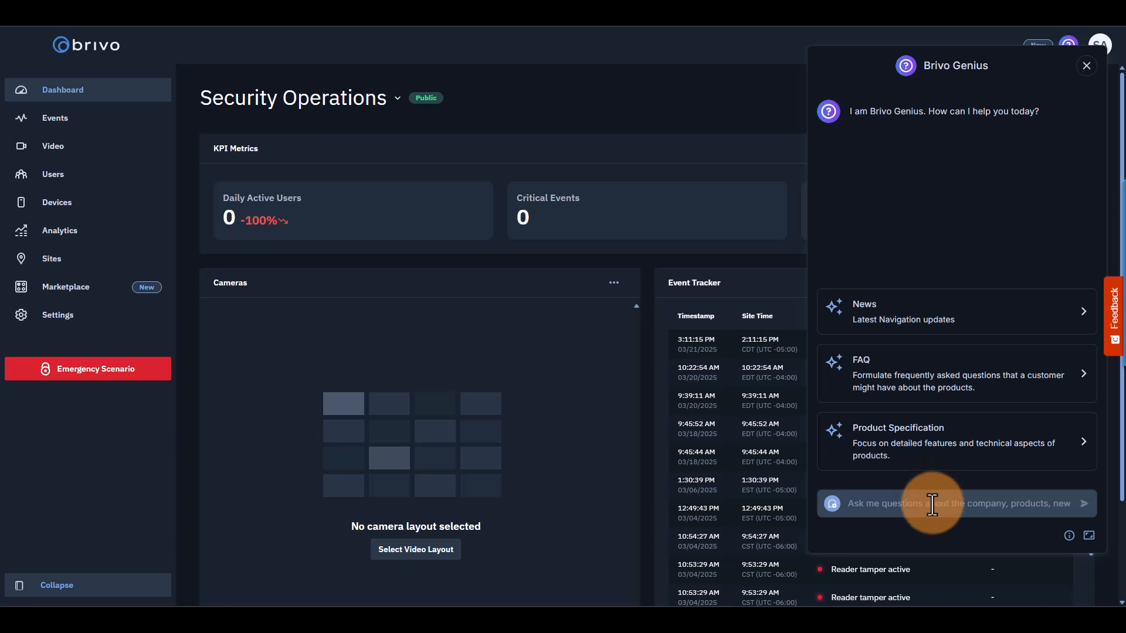
text(How do I add a user?)
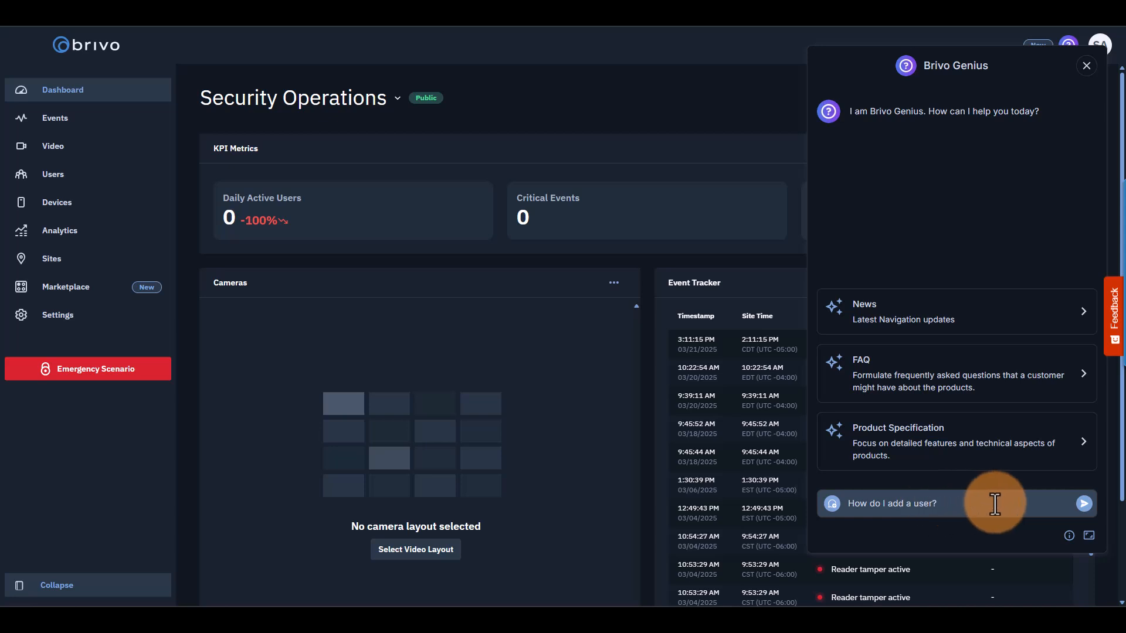
click(1083, 504)
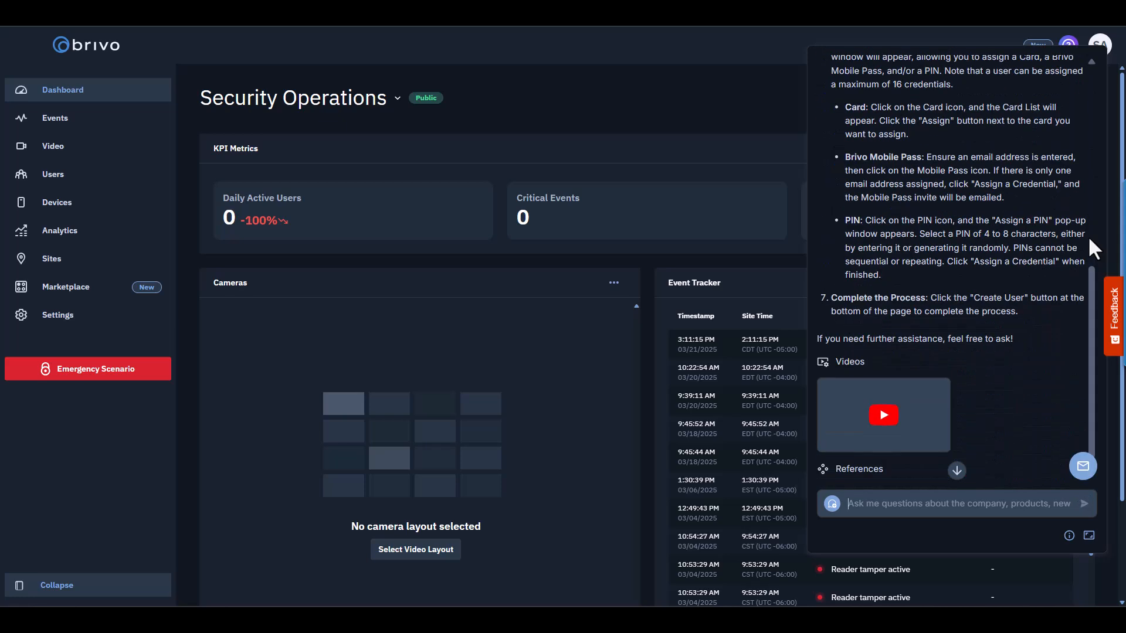
scroll(down, 3)
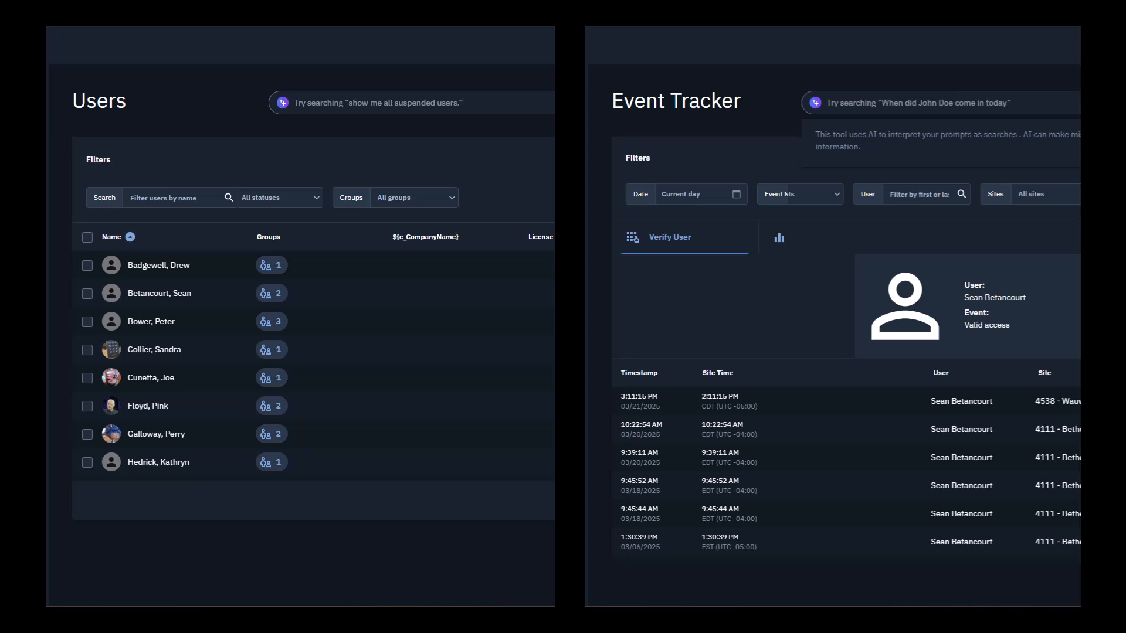
click(432, 103)
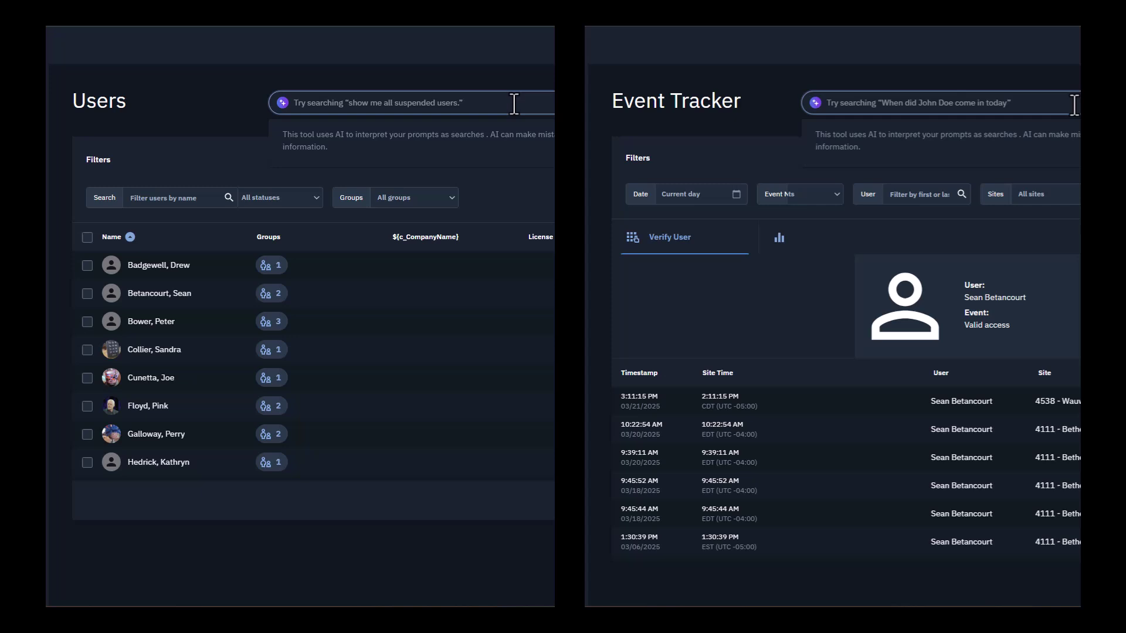